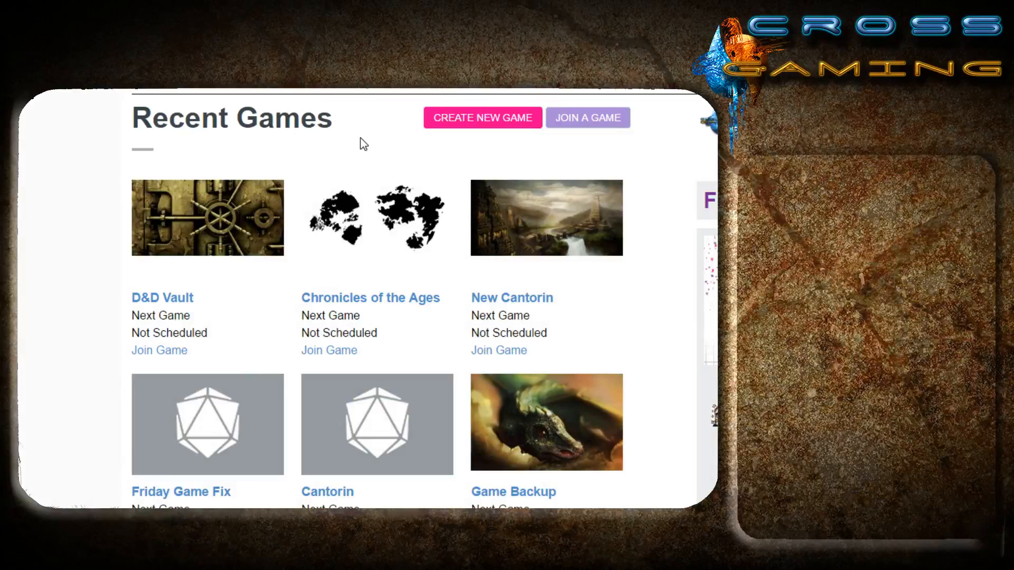
mouse_move(352, 141)
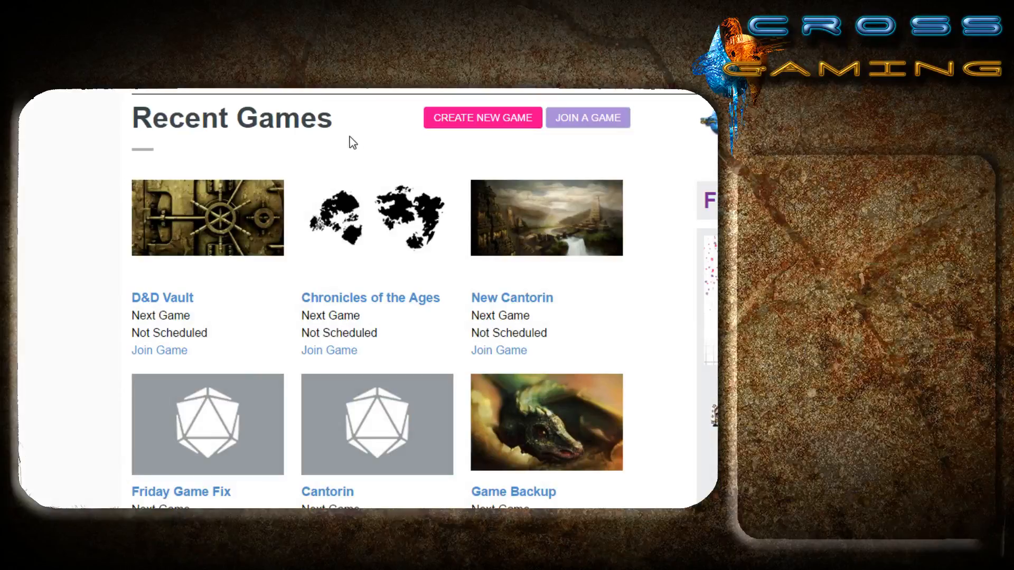
mouse_move(121, 261)
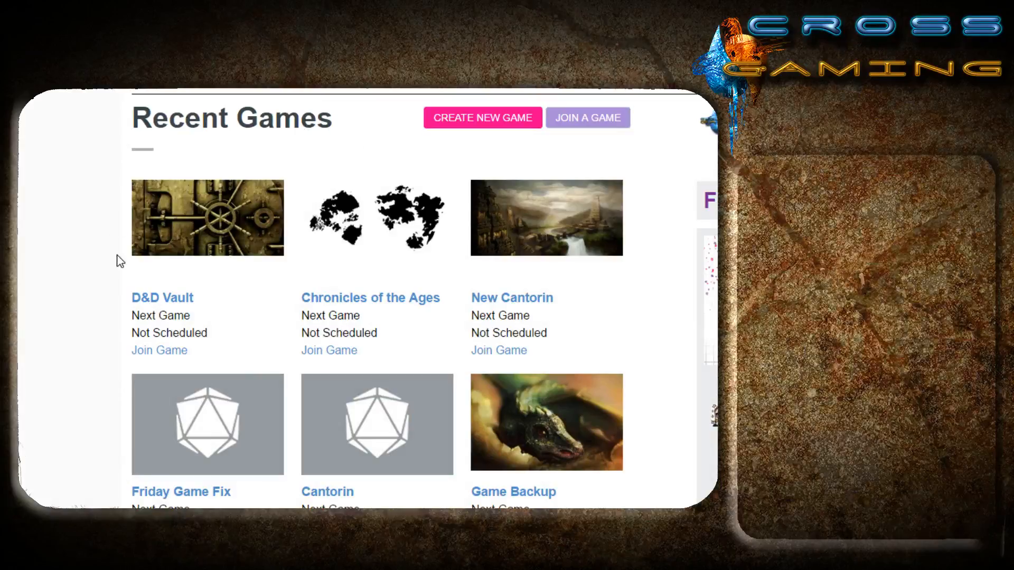
mouse_move(52, 366)
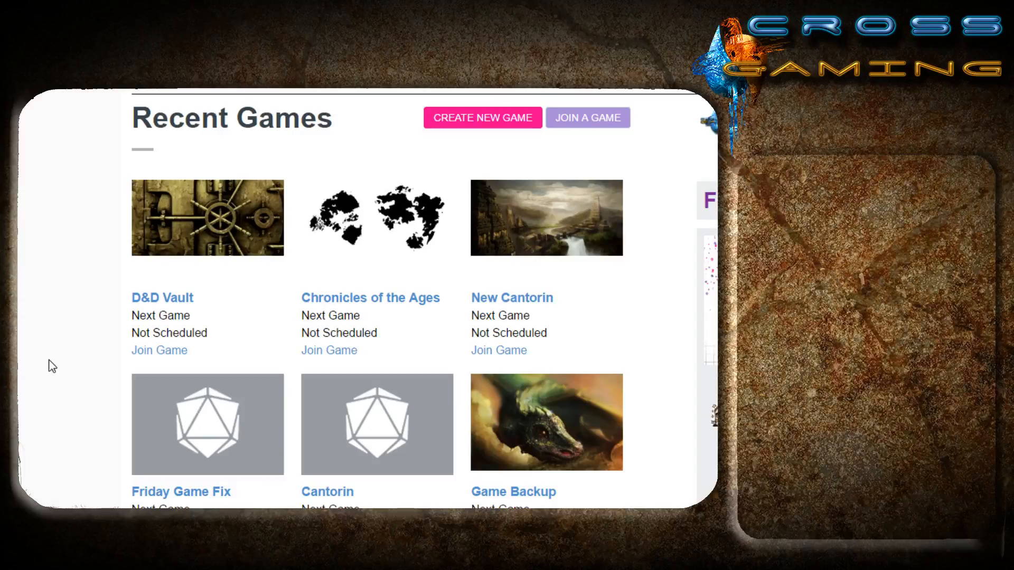
mouse_move(479, 128)
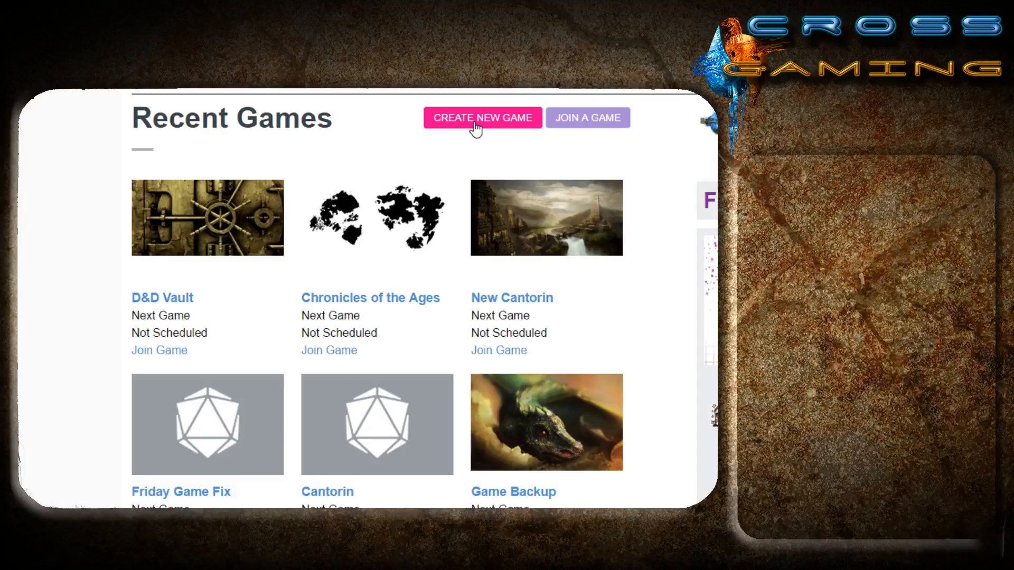
- Start a new game and name it 'D&D 5e'
right_click(483, 117)
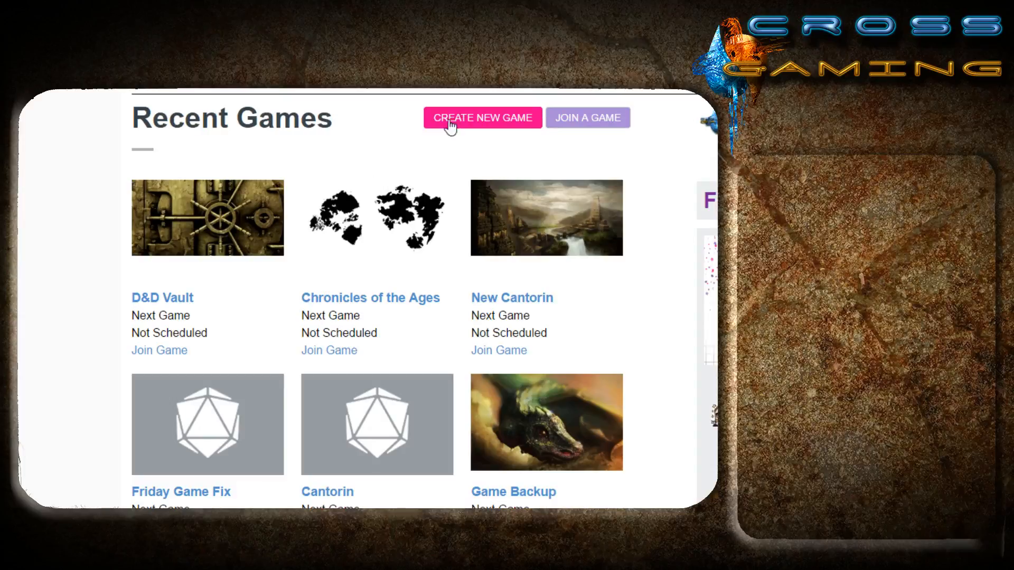
click(481, 118)
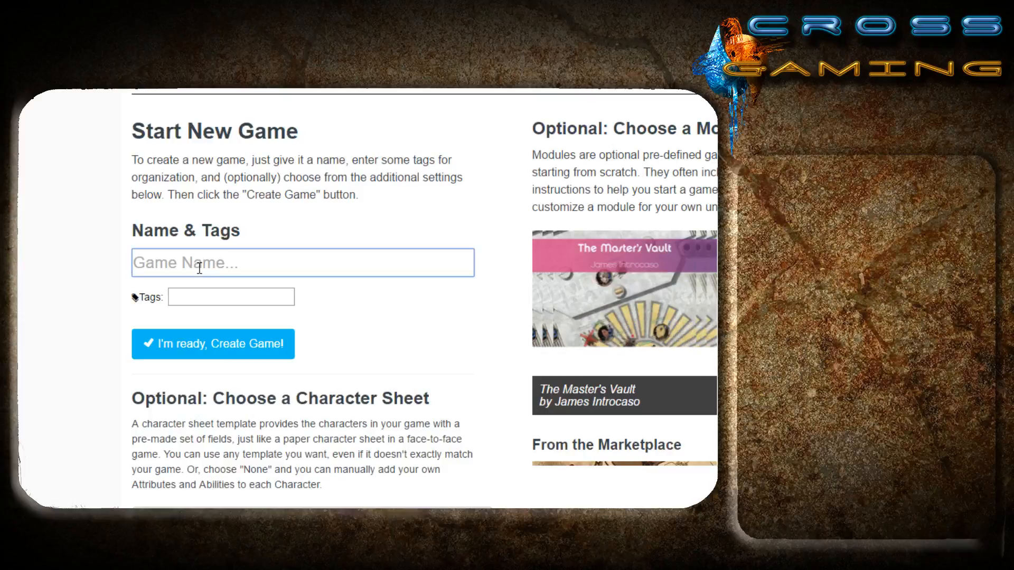
text(D)
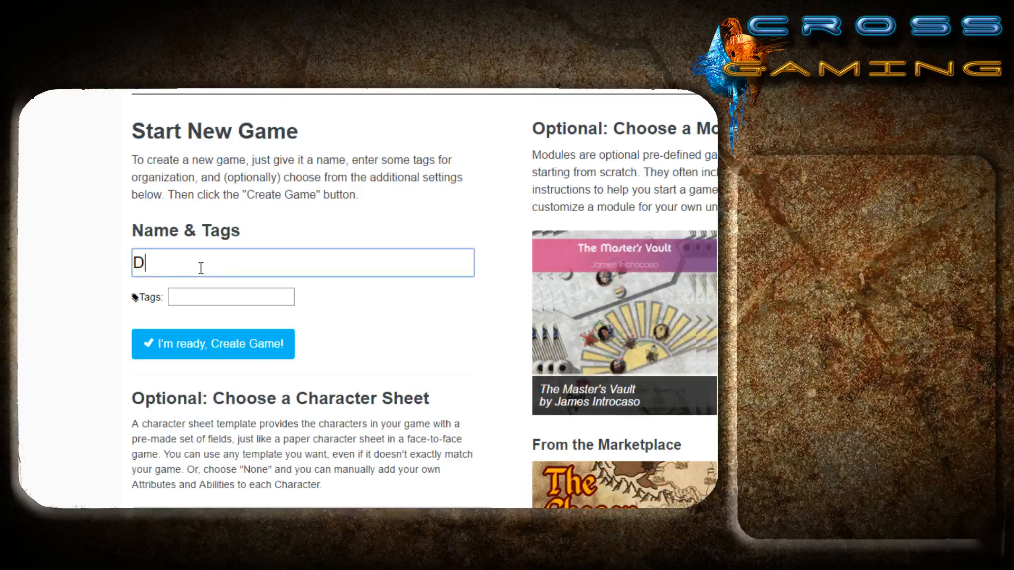
text(&D 5e)
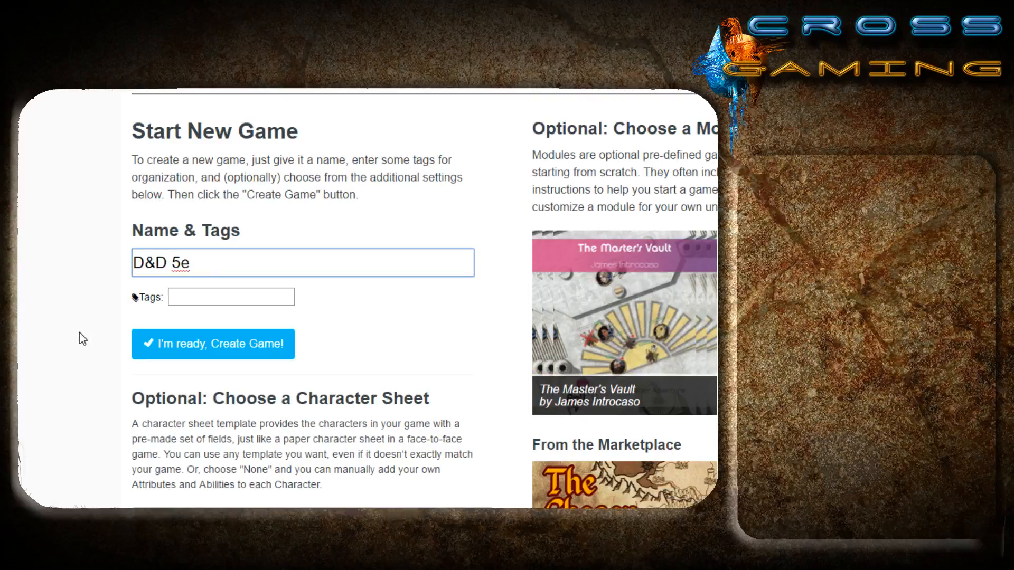
scroll(down, 3)
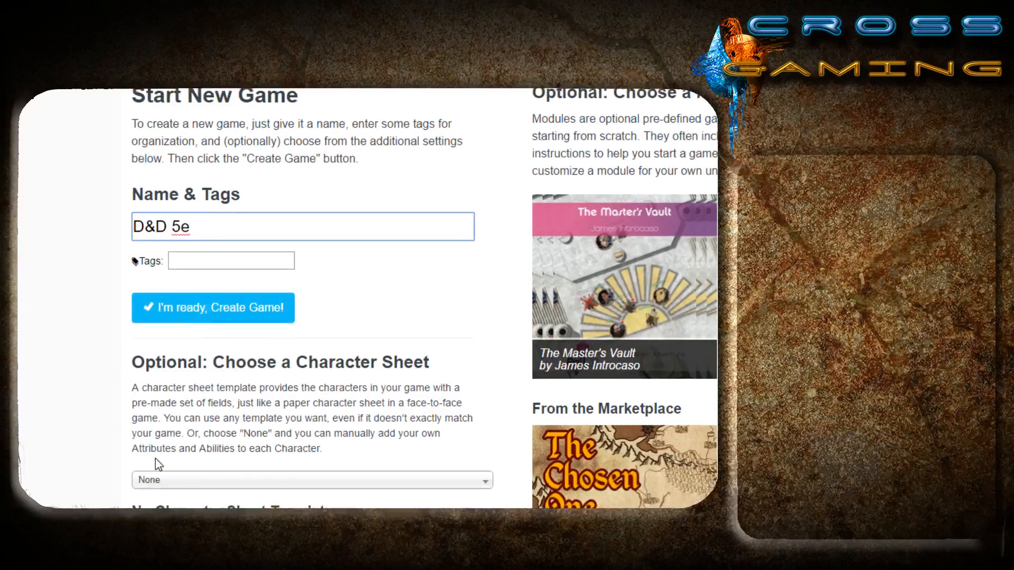
- Choose the 5th Edition (Shaped) character sheet for the new game
click(311, 479)
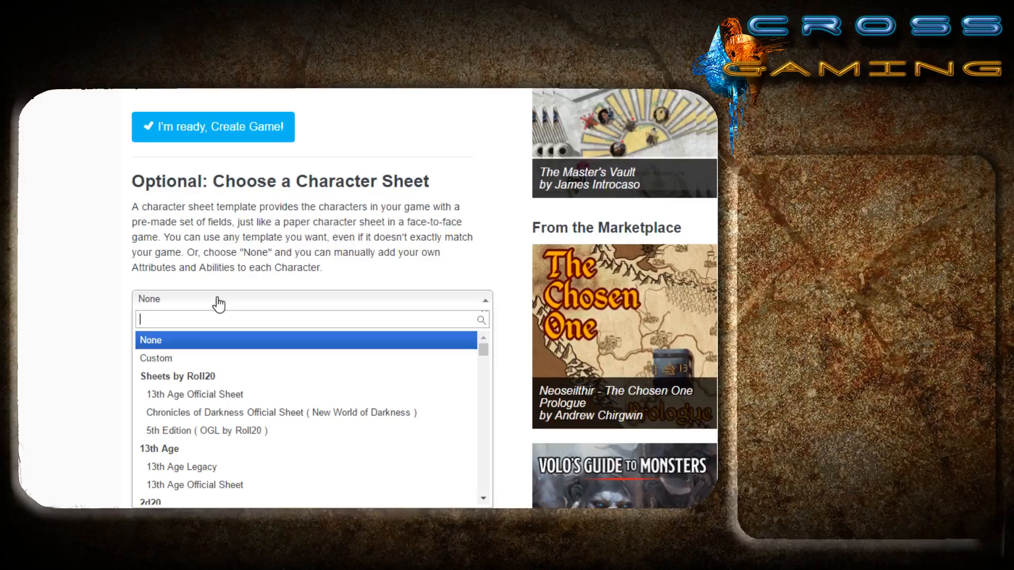
text(5th)
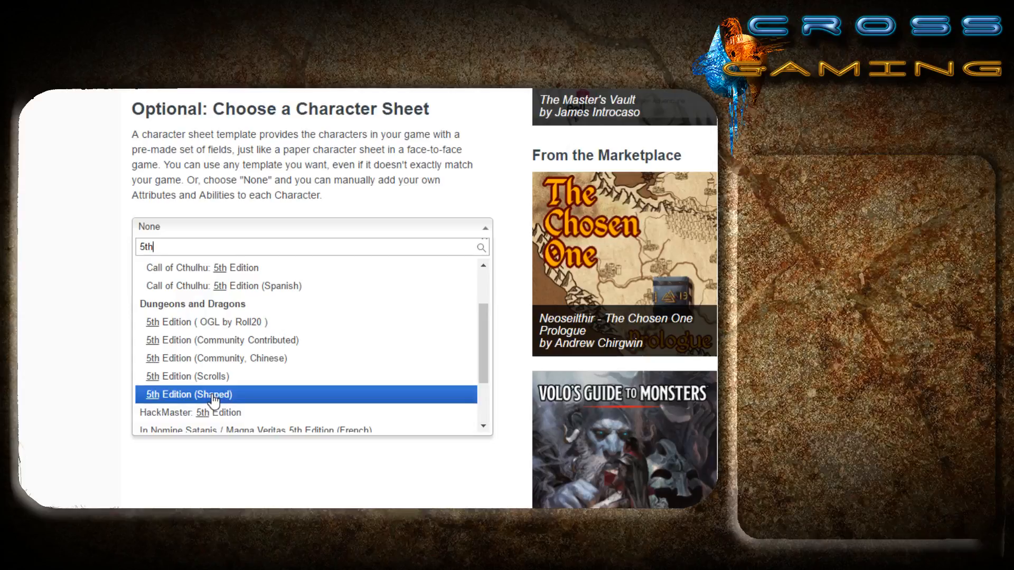
click(188, 394)
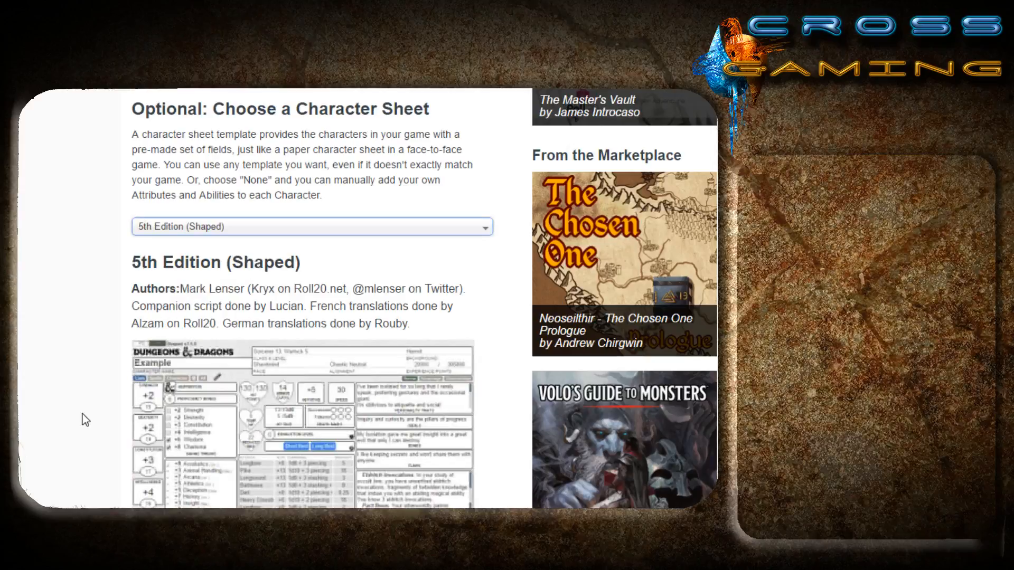
scroll(down, 3)
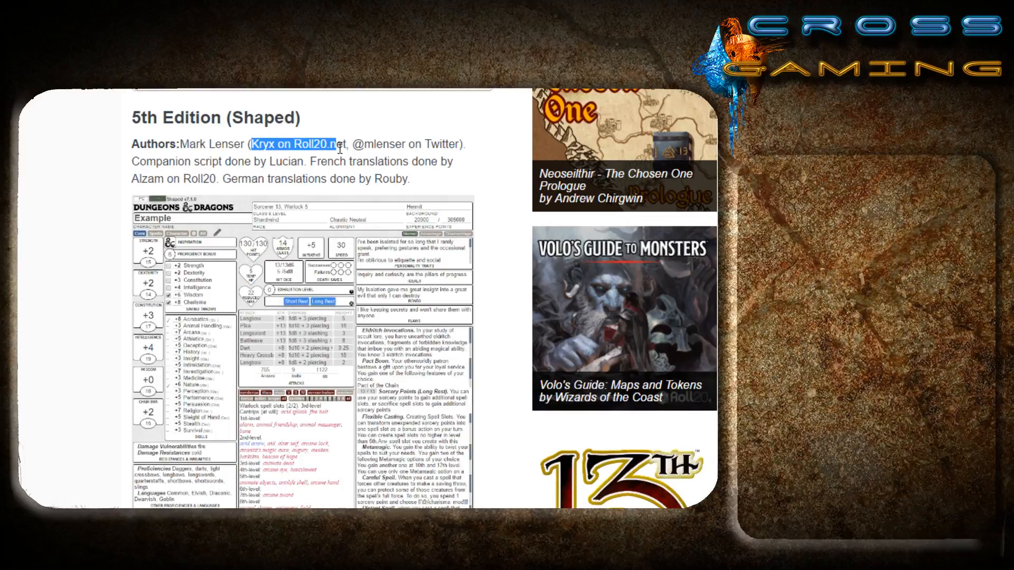
scroll(down, 3)
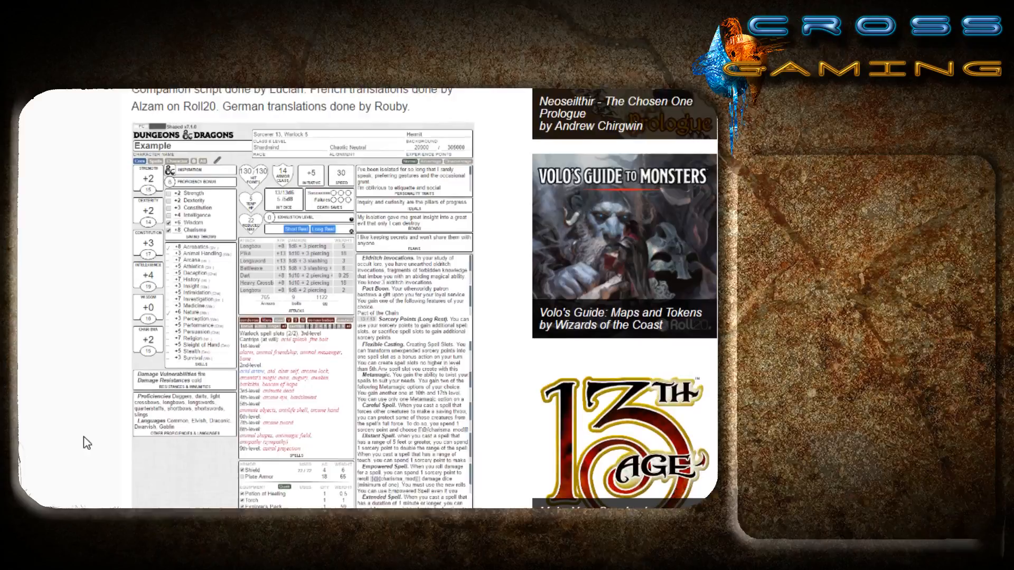
scroll(up, 3)
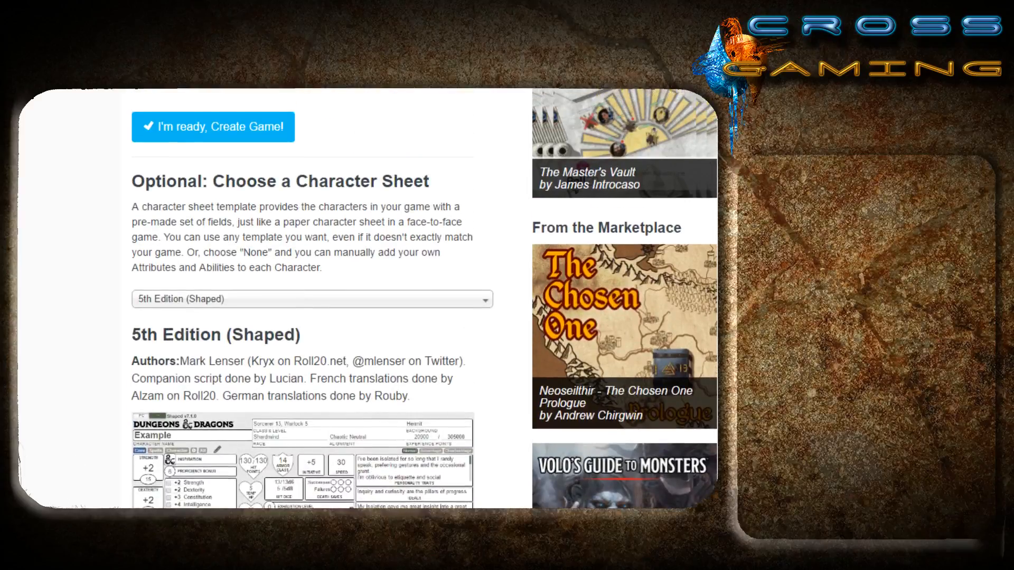
scroll(up, 3)
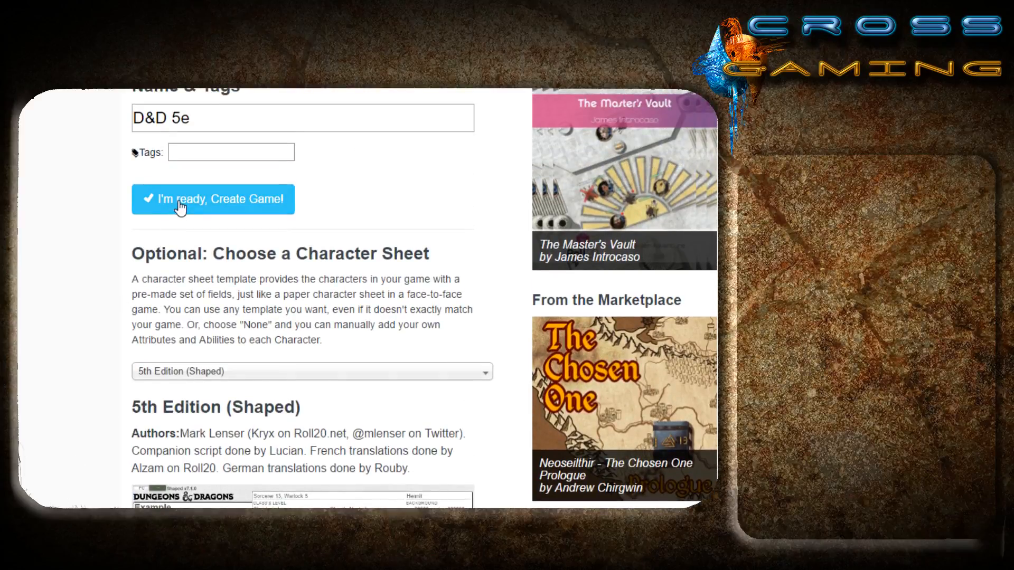
- Create the D&D 5e game so it appears in Recent Games
click(212, 200)
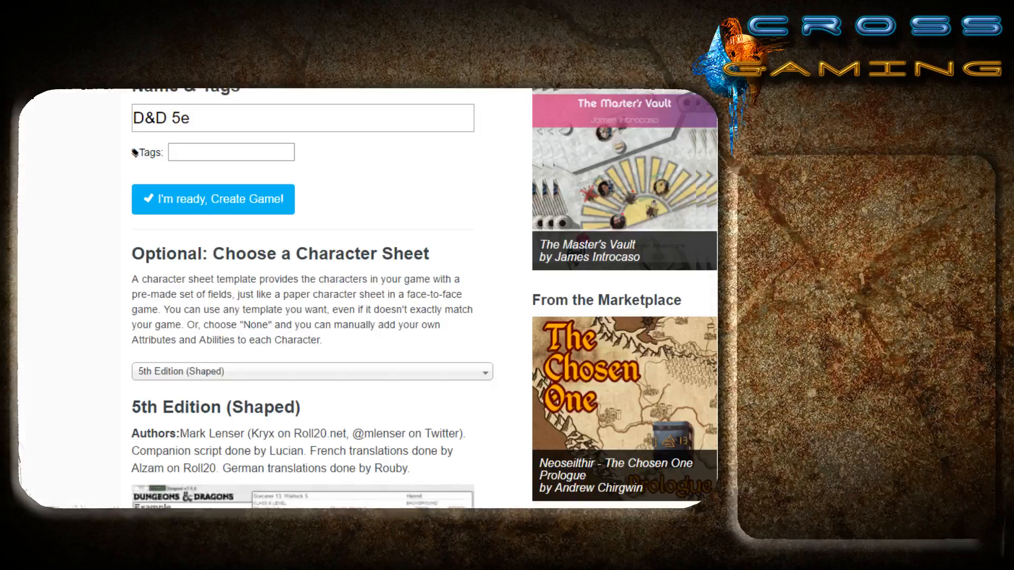
click(212, 200)
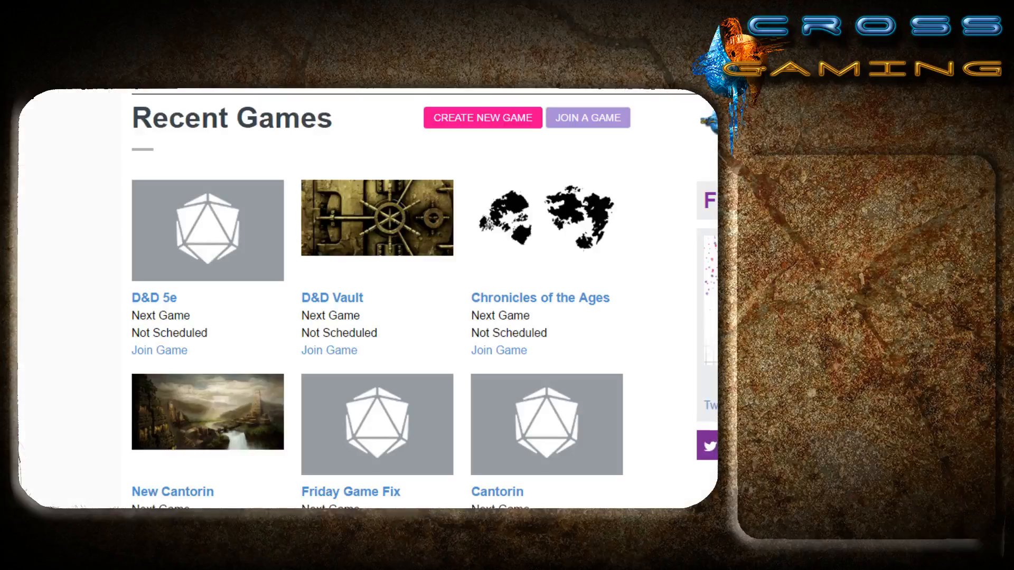
mouse_move(200, 241)
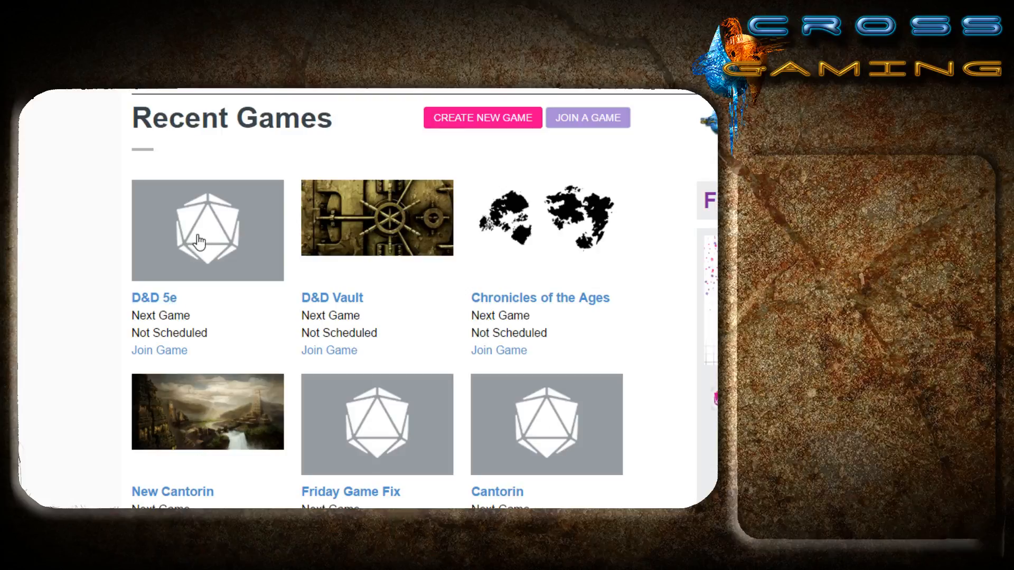
mouse_move(154, 299)
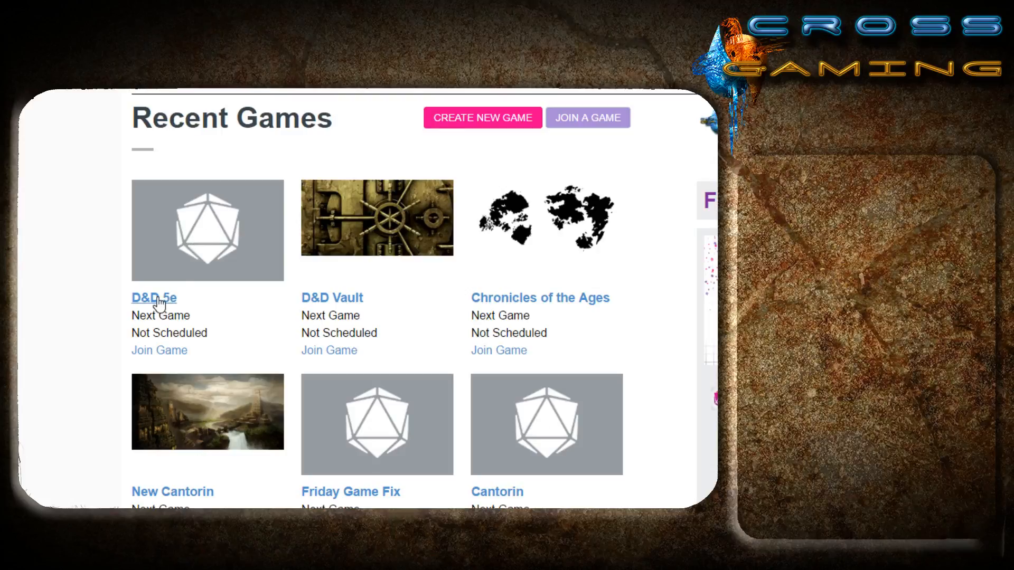
- Go to the D&D 5e game's API Scripts page from its settings
click(155, 298)
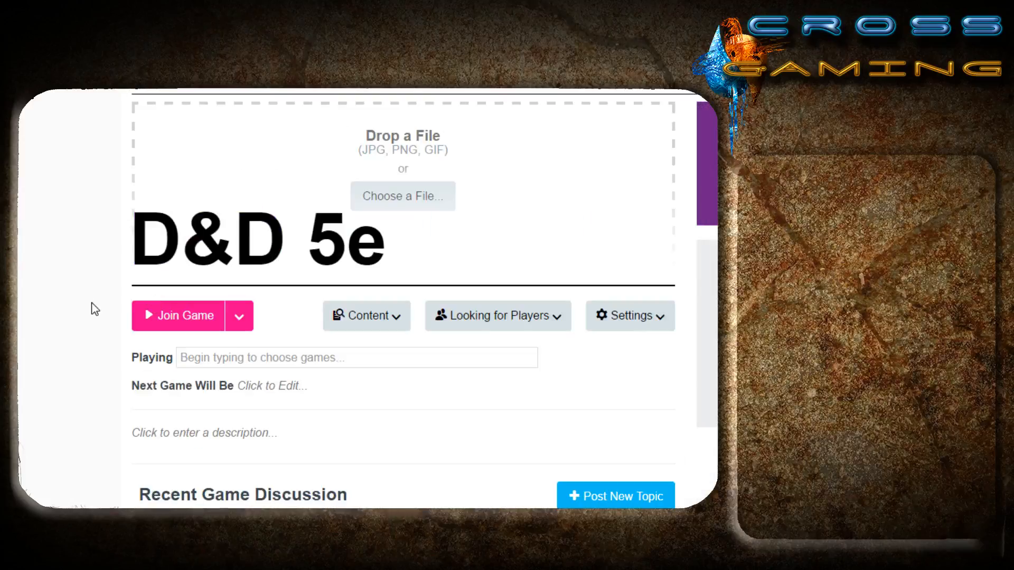
click(629, 315)
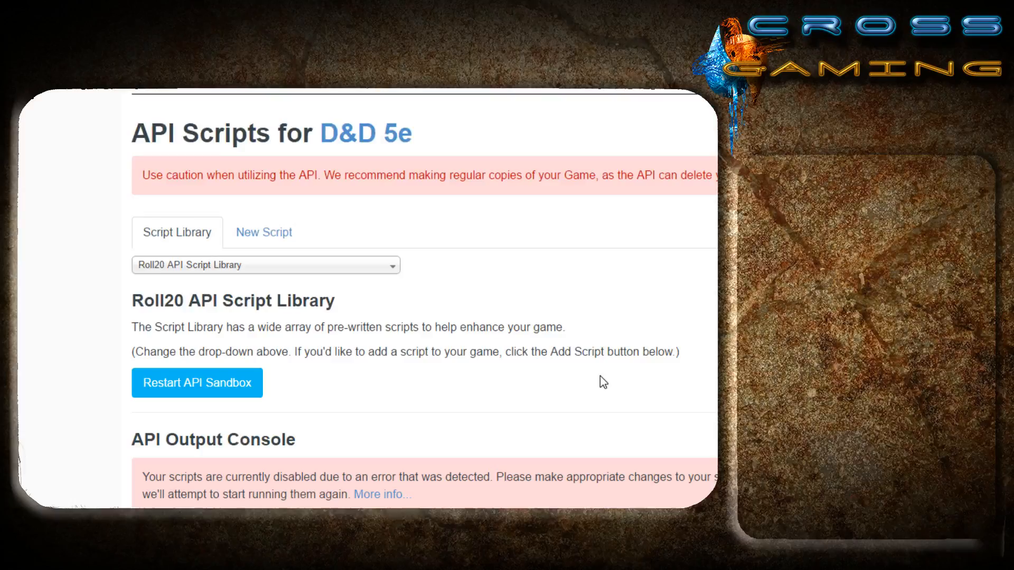
mouse_move(99, 298)
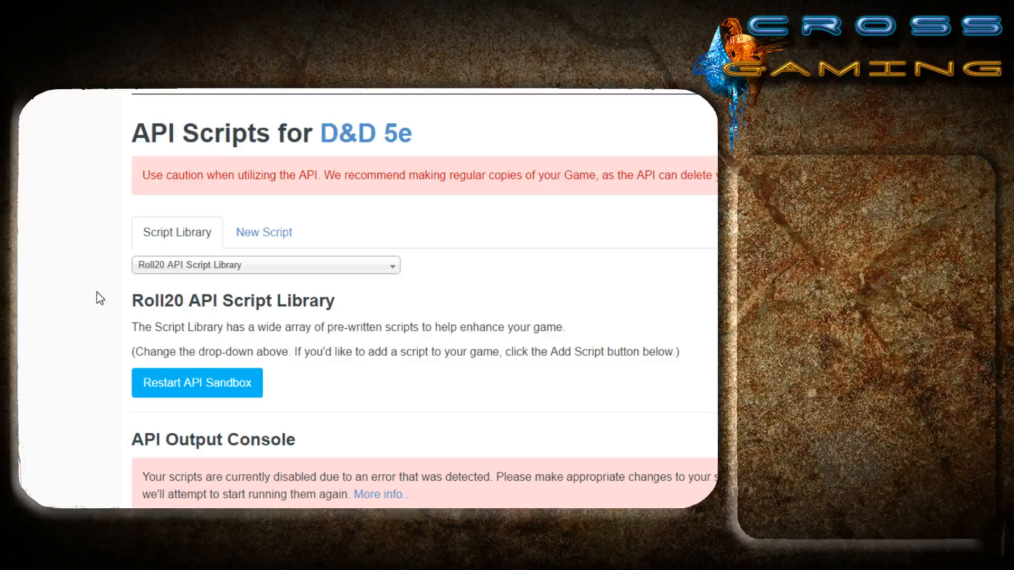
mouse_move(82, 311)
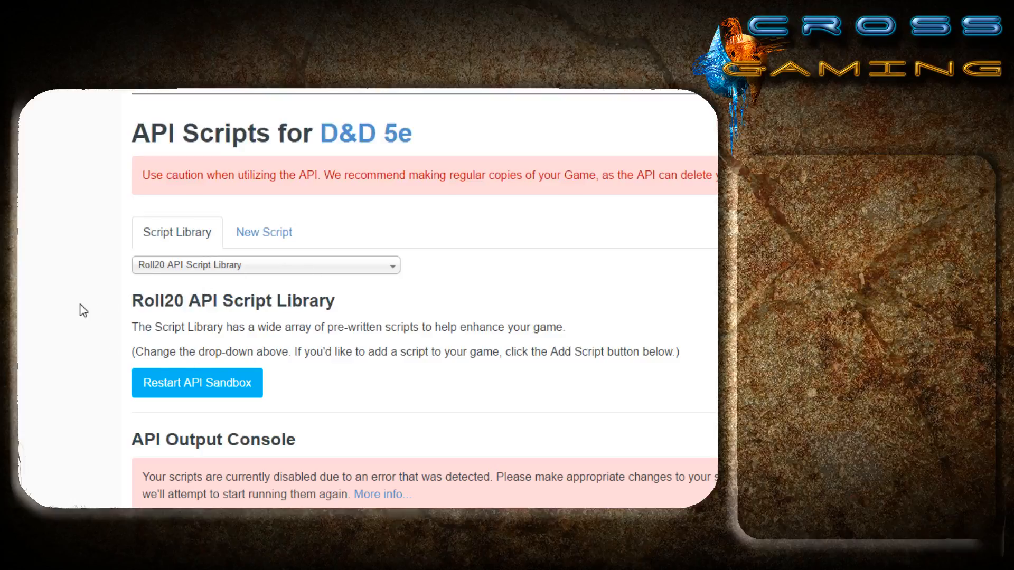
mouse_move(149, 277)
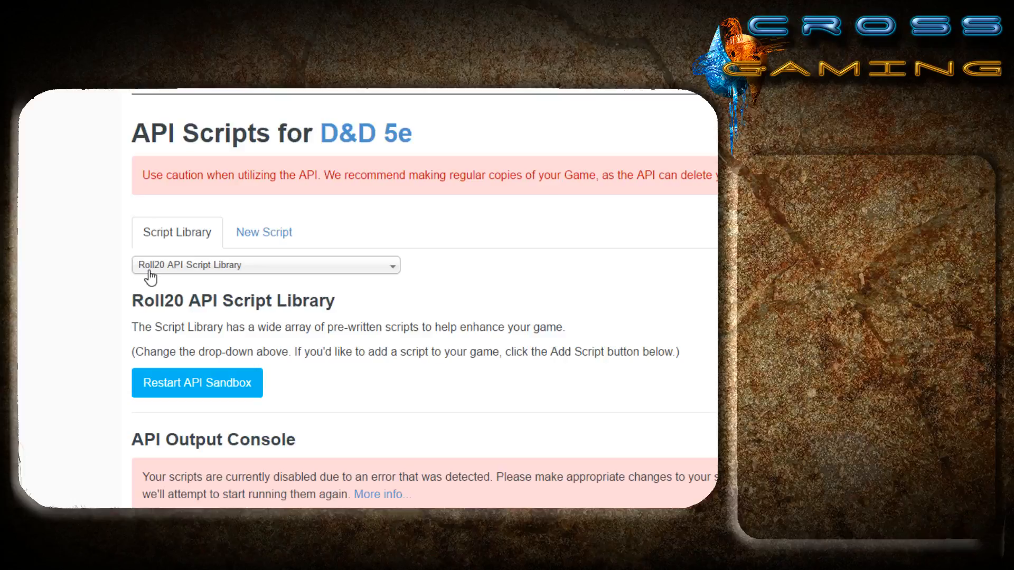
mouse_move(169, 274)
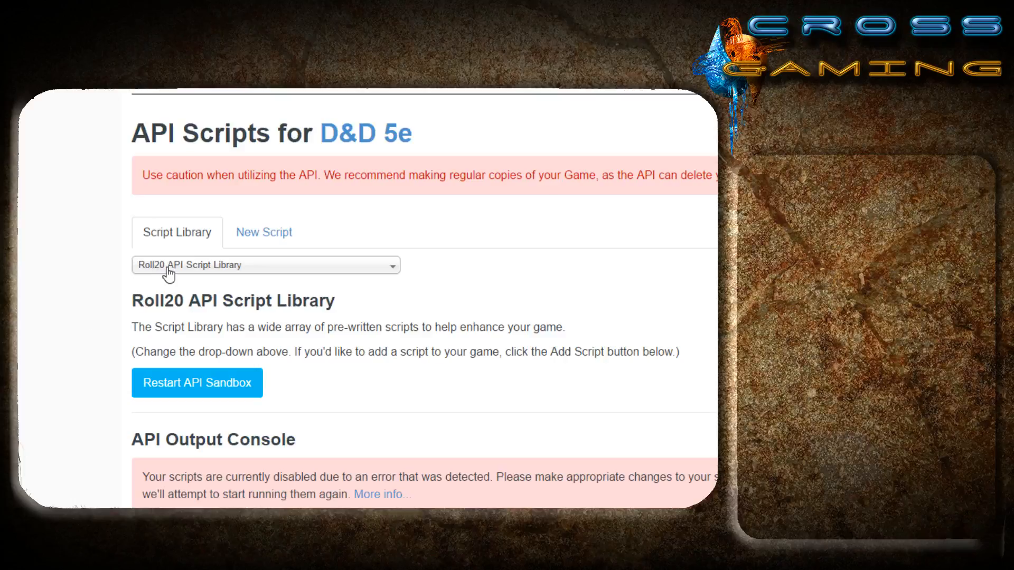
- Install the 5e Shaped Companion Script from the script library into the game
click(266, 264)
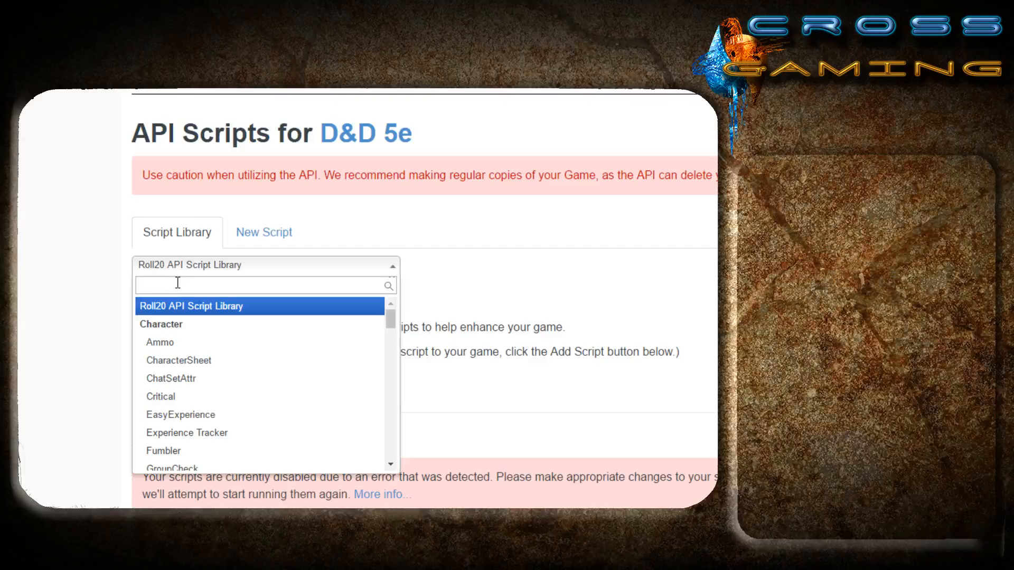
text(5e)
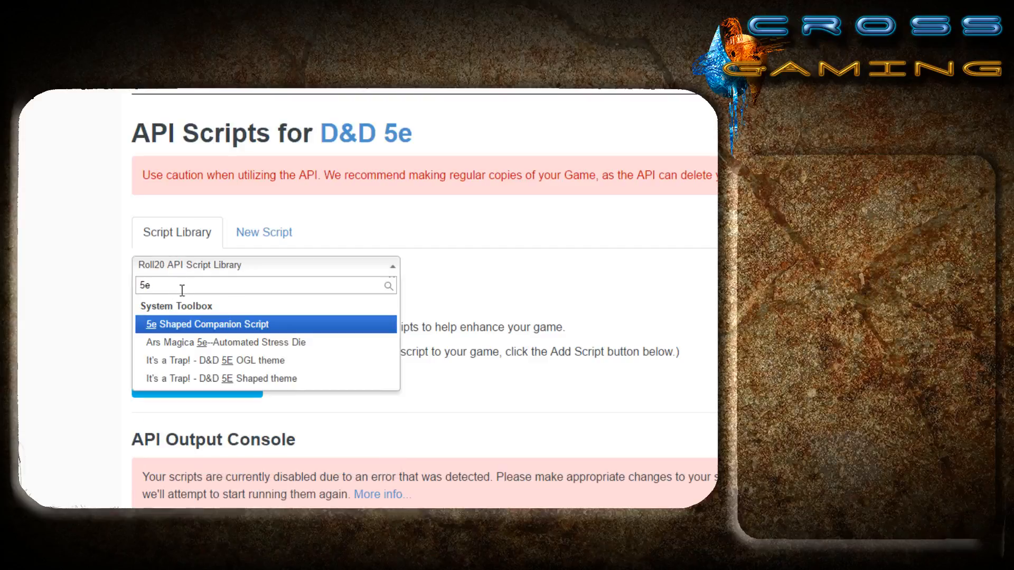
mouse_move(210, 330)
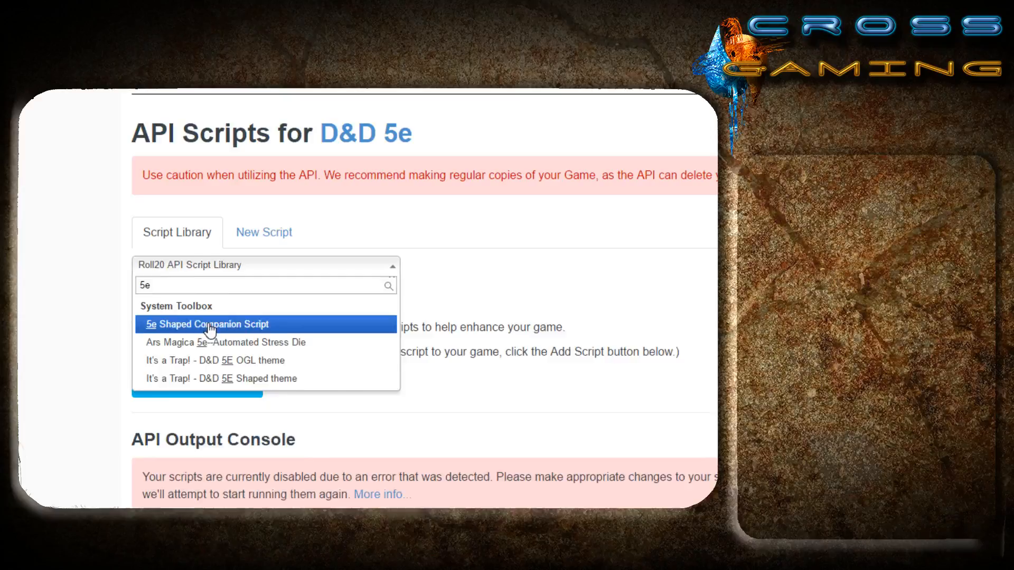
click(207, 324)
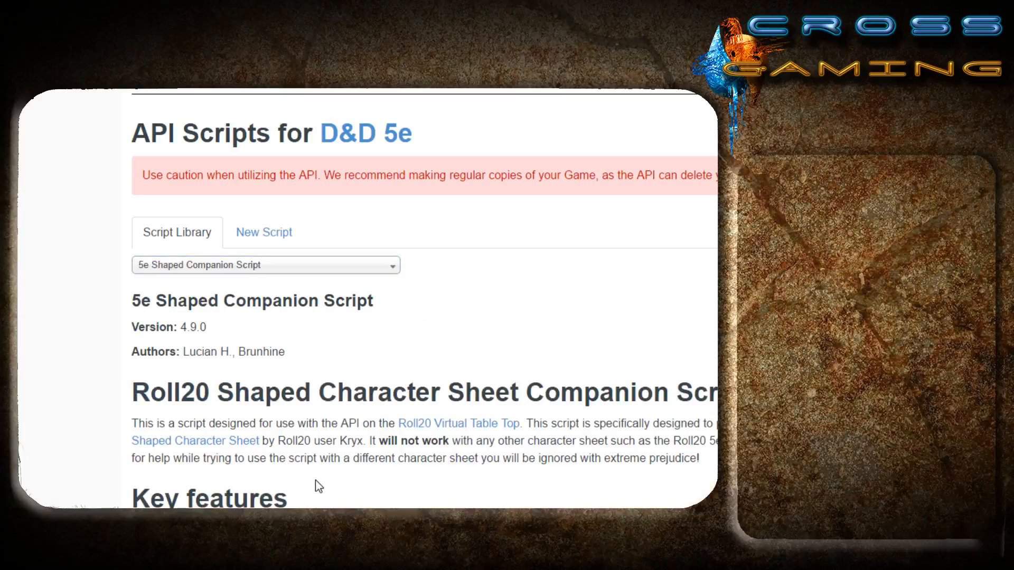
scroll(down, 3)
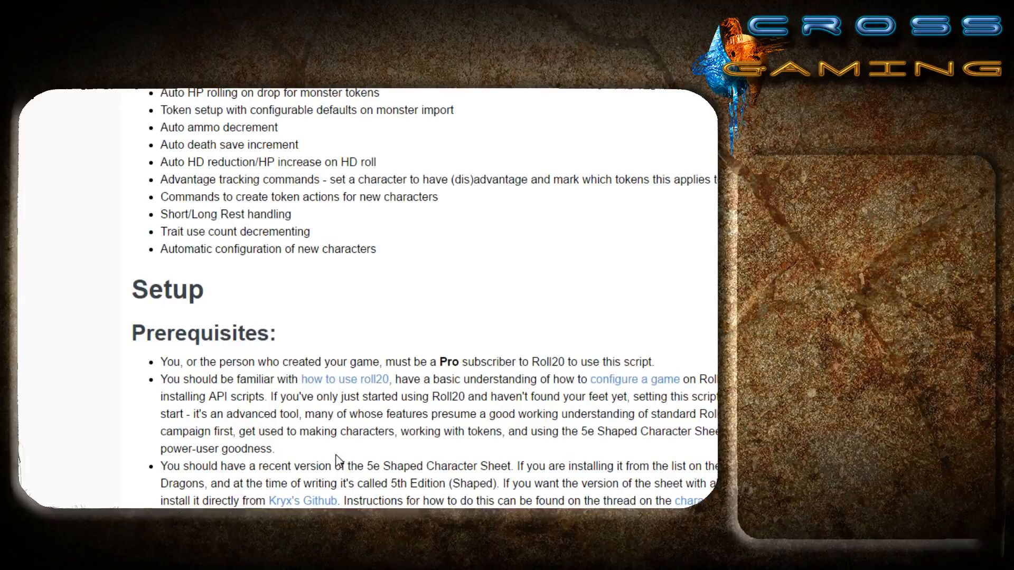
scroll(down, 3)
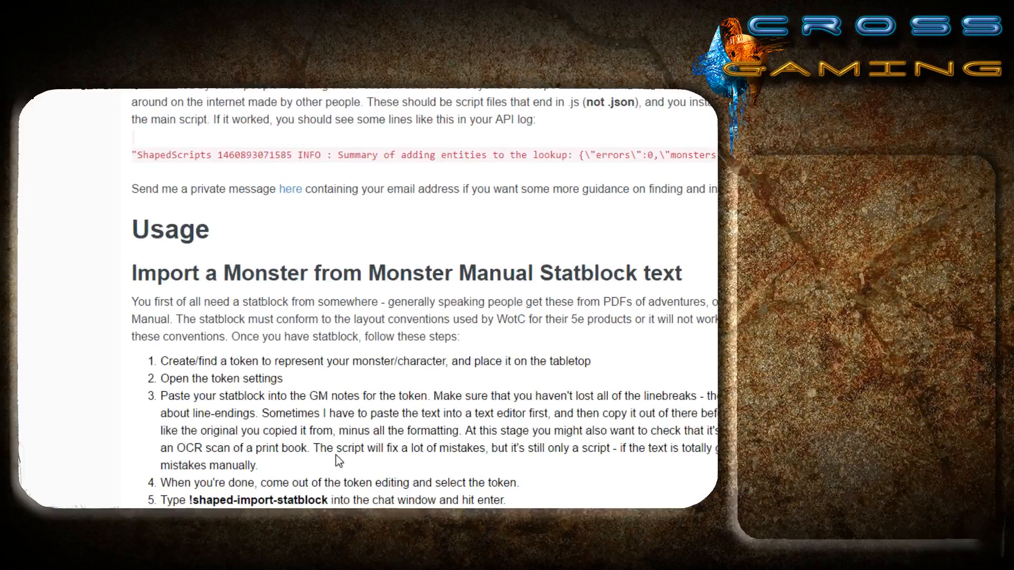
scroll(down, 3)
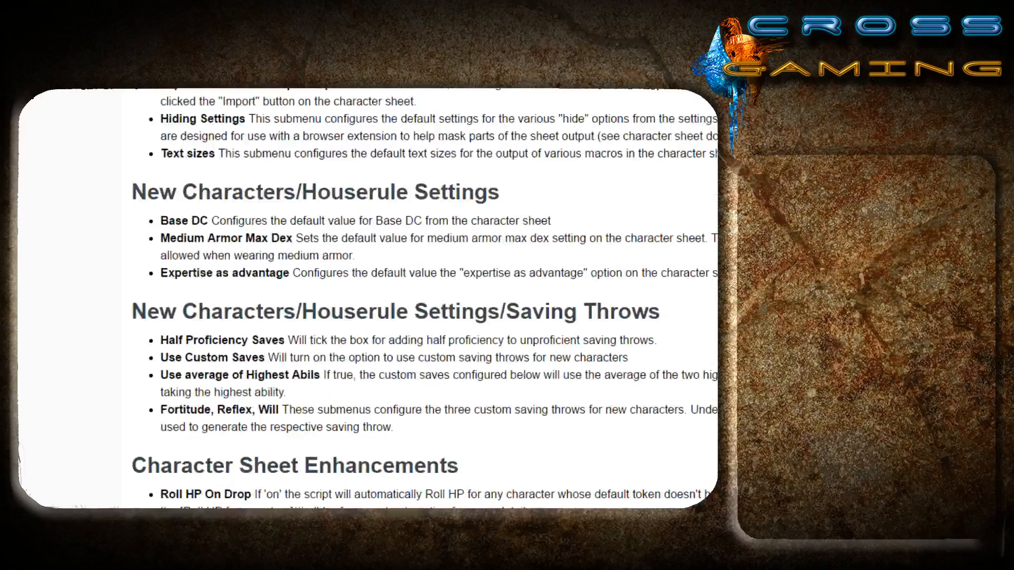
scroll(down, 3)
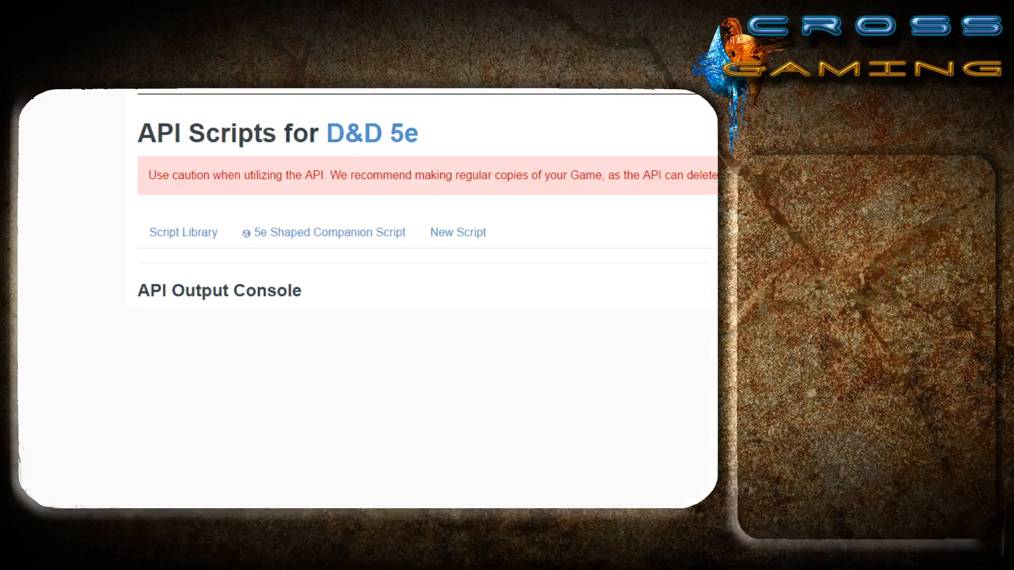
click(182, 232)
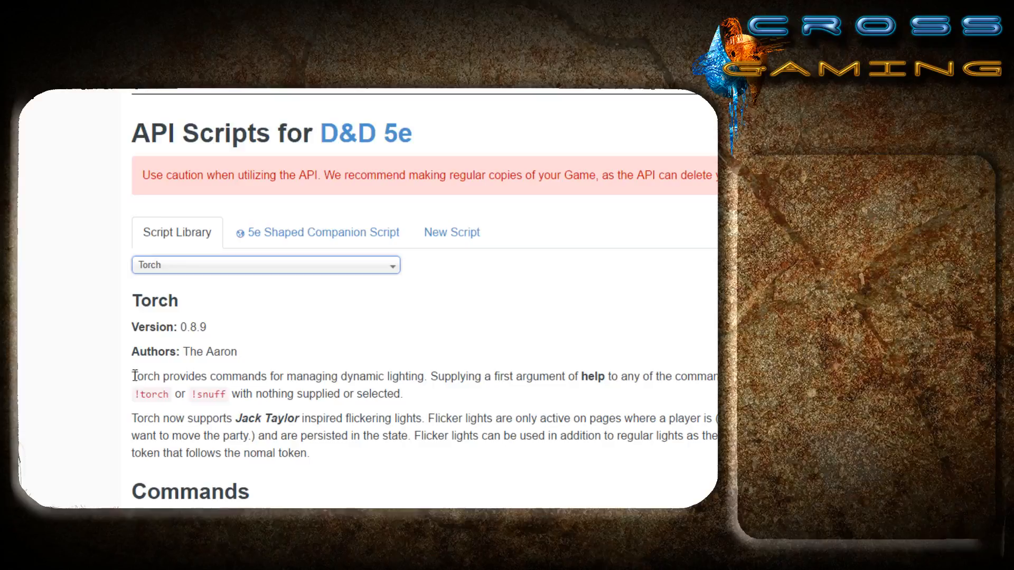
- Read through Torch's command documentation in the script library
scroll(down, 3)
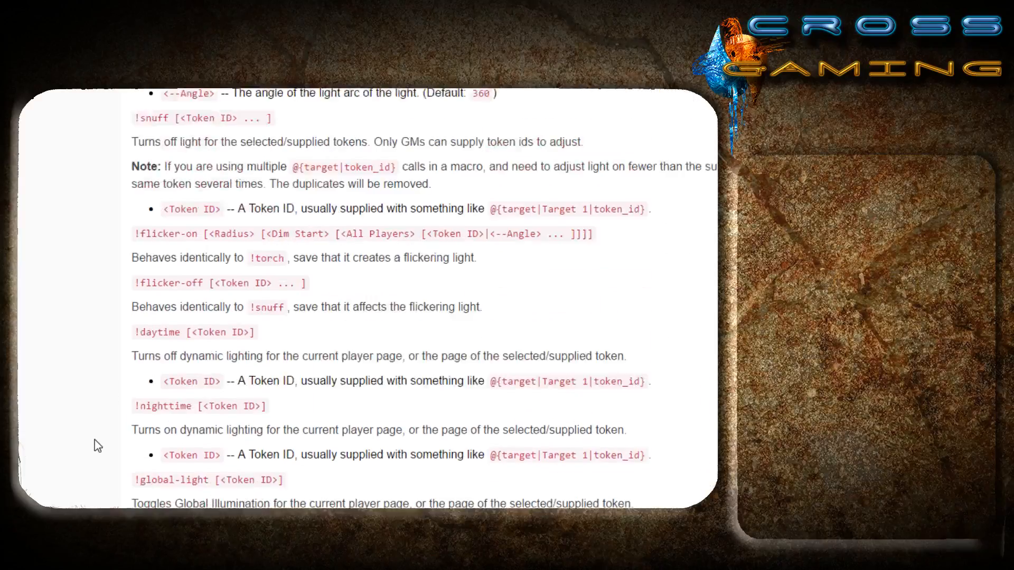
scroll(down, 3)
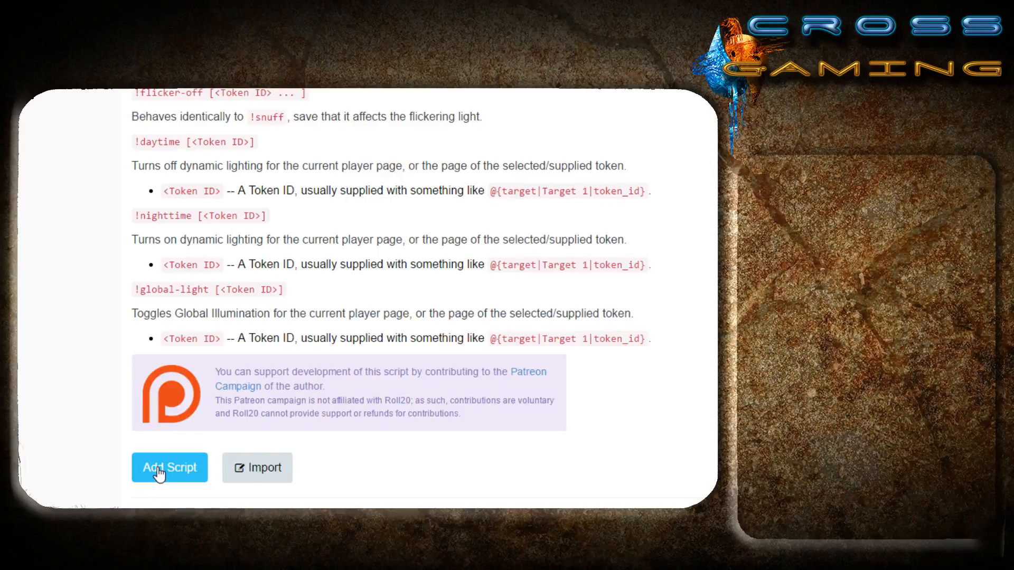
scroll(up, 3)
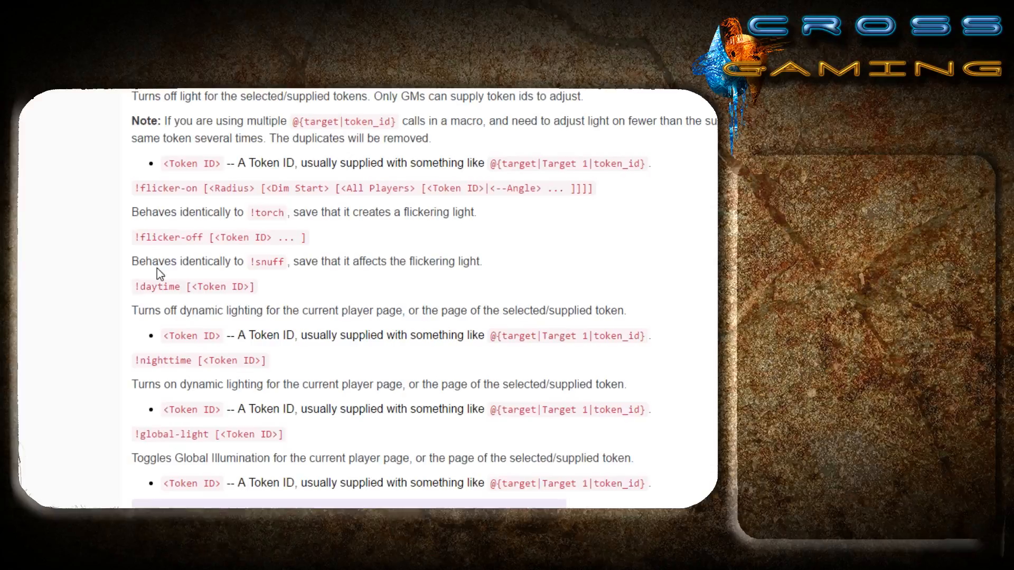
scroll(down, 3)
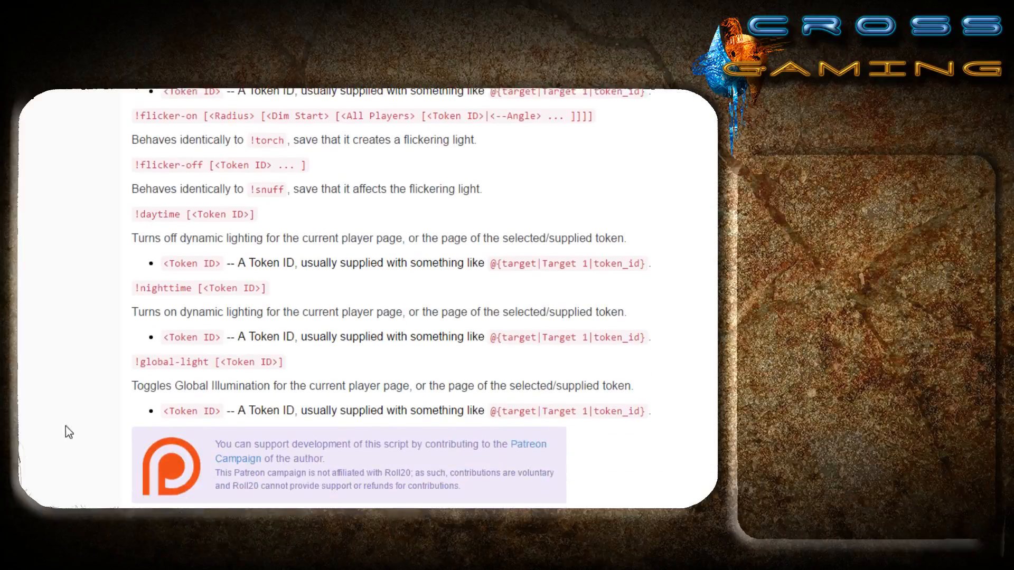
mouse_move(54, 457)
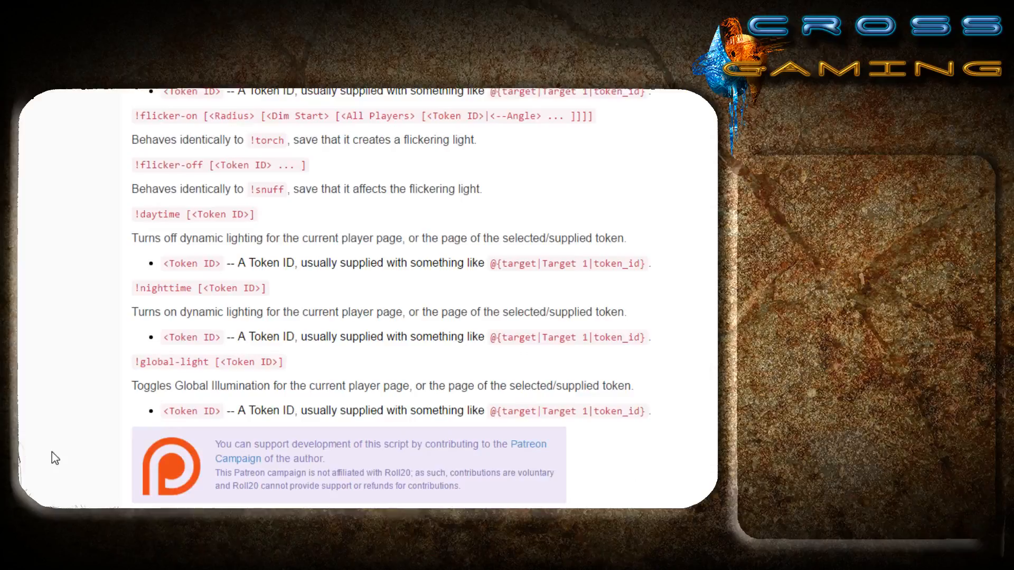
mouse_move(59, 502)
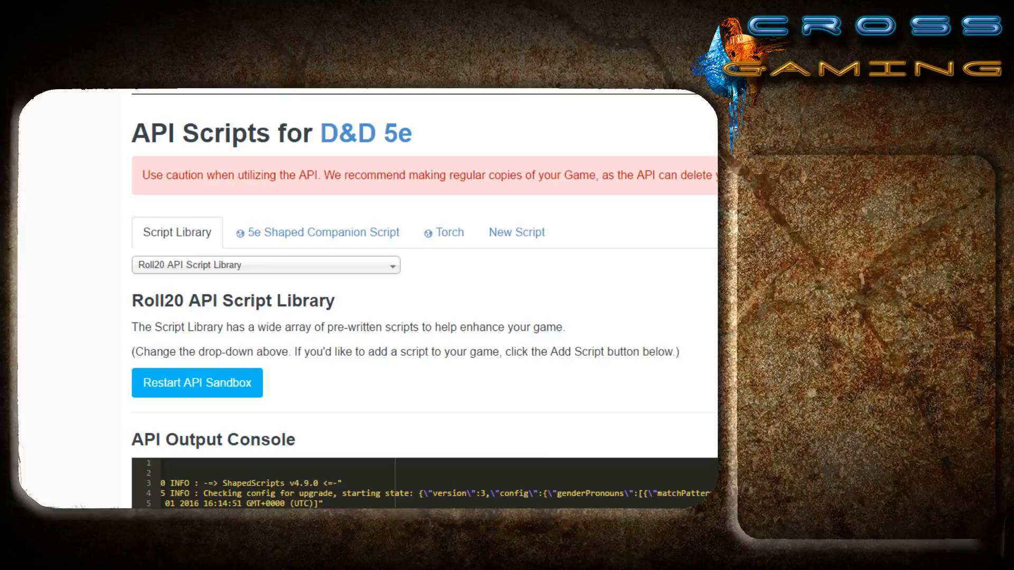
mouse_move(88, 408)
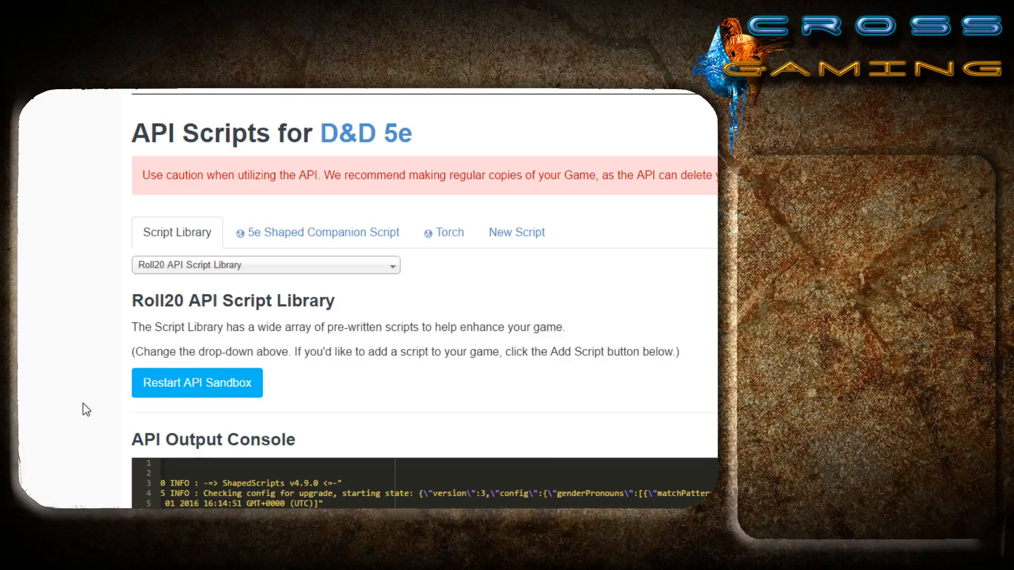
mouse_move(215, 272)
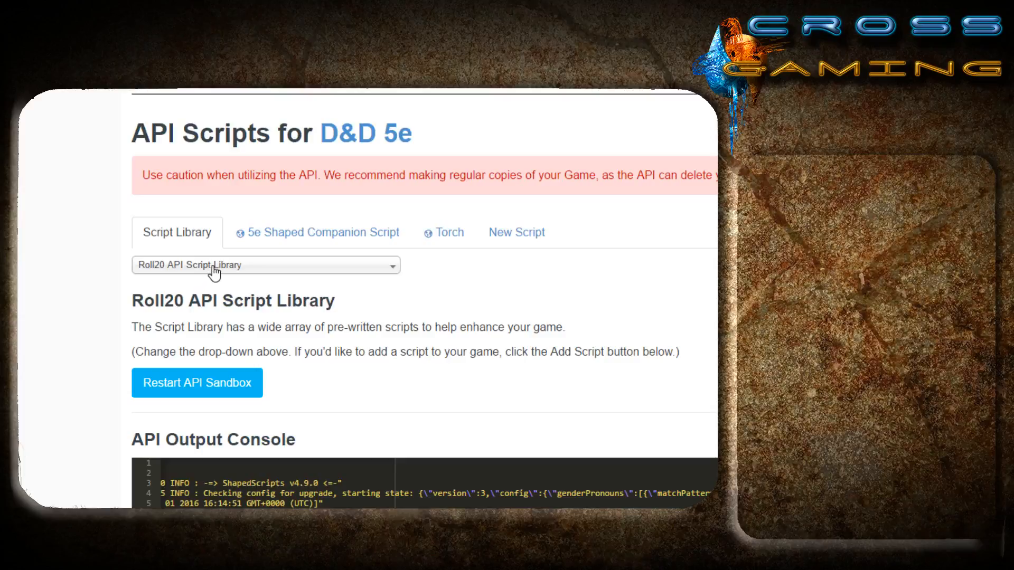
- Select the GroupInitiative script from the library by searching 'Group'
click(266, 264)
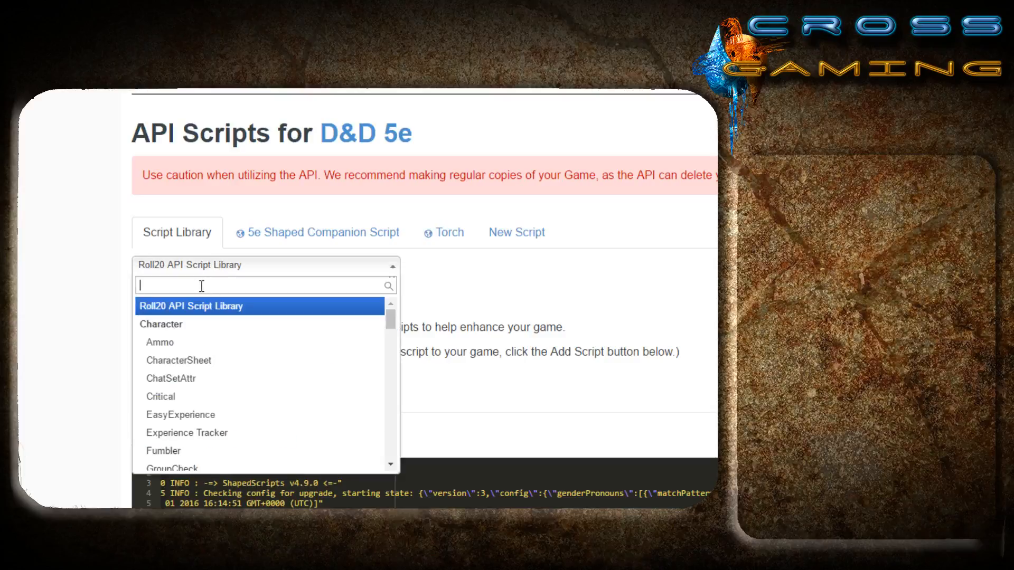
text(GroupIniti)
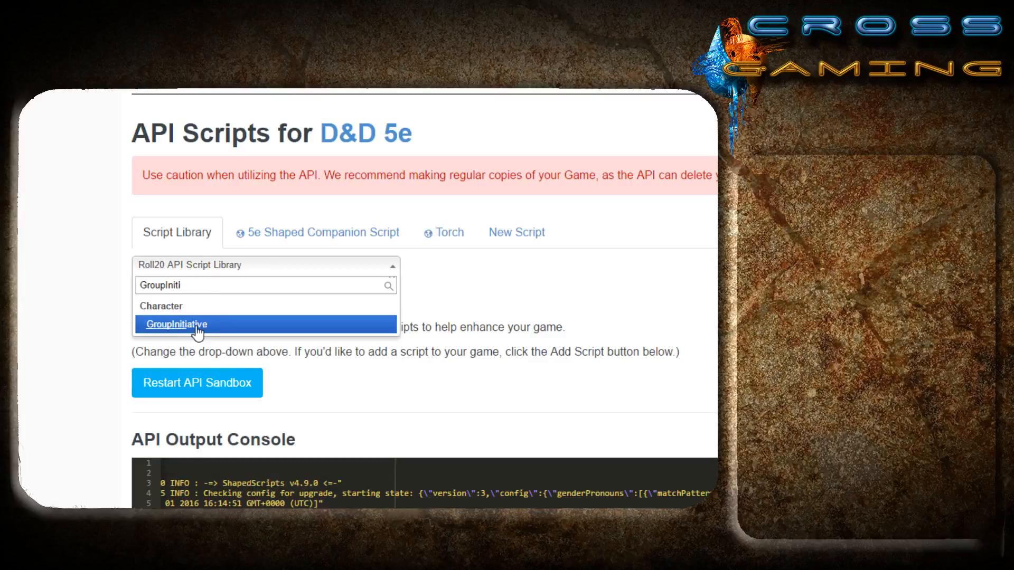
click(176, 324)
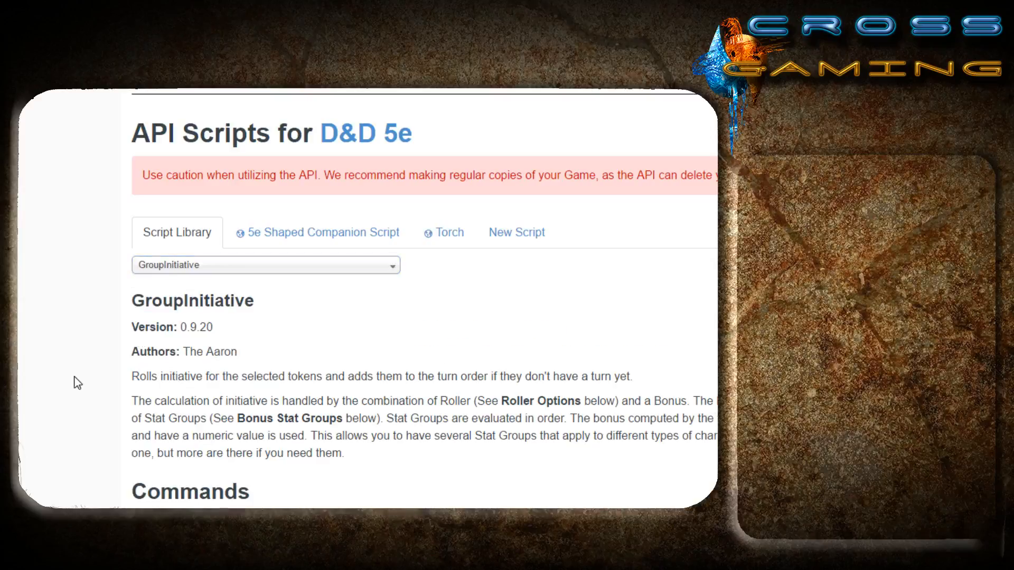
scroll(down, 3)
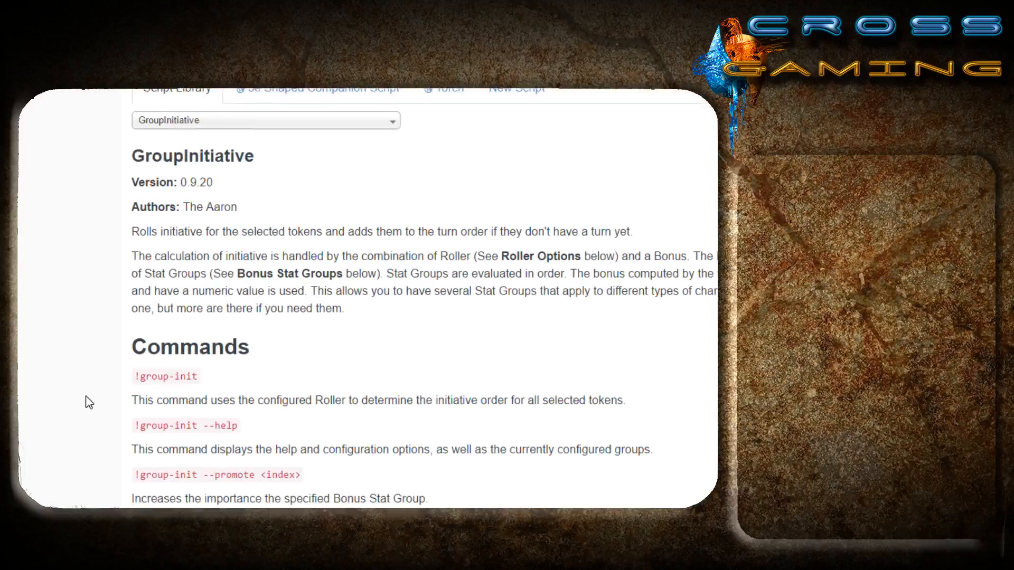
scroll(down, 3)
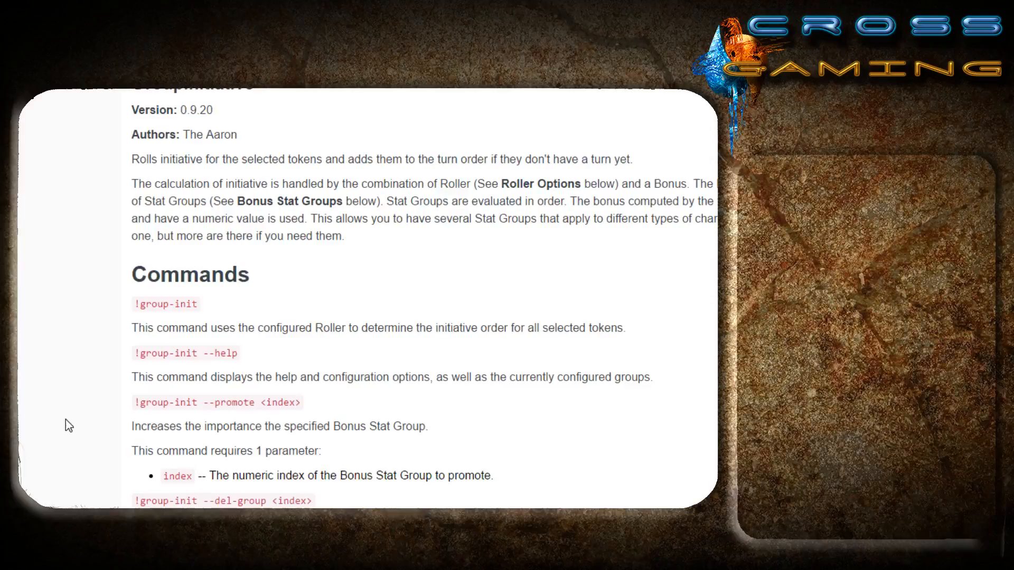
- Add GroupInitiative to the game as the third API script
scroll(down, 3)
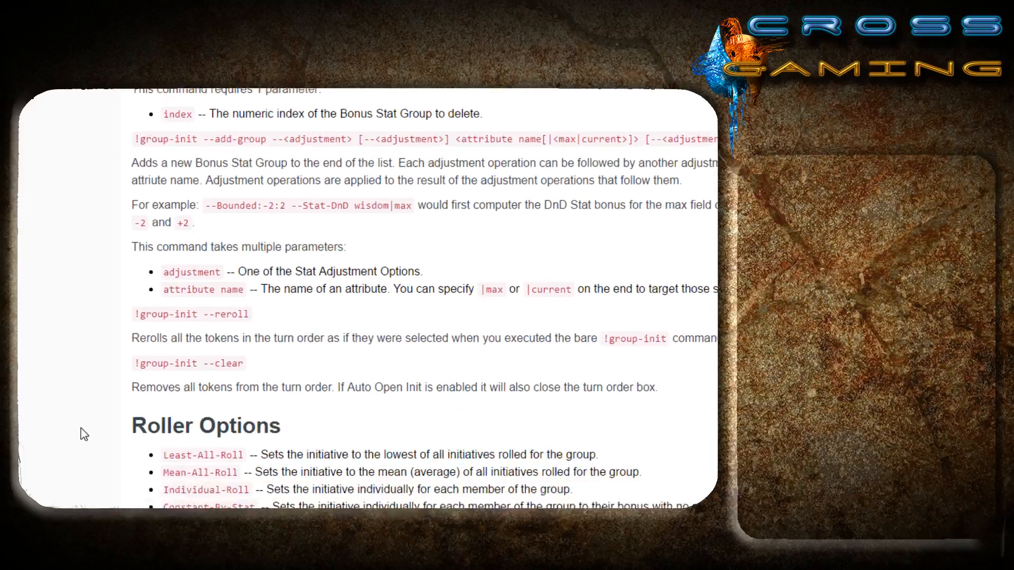
scroll(down, 3)
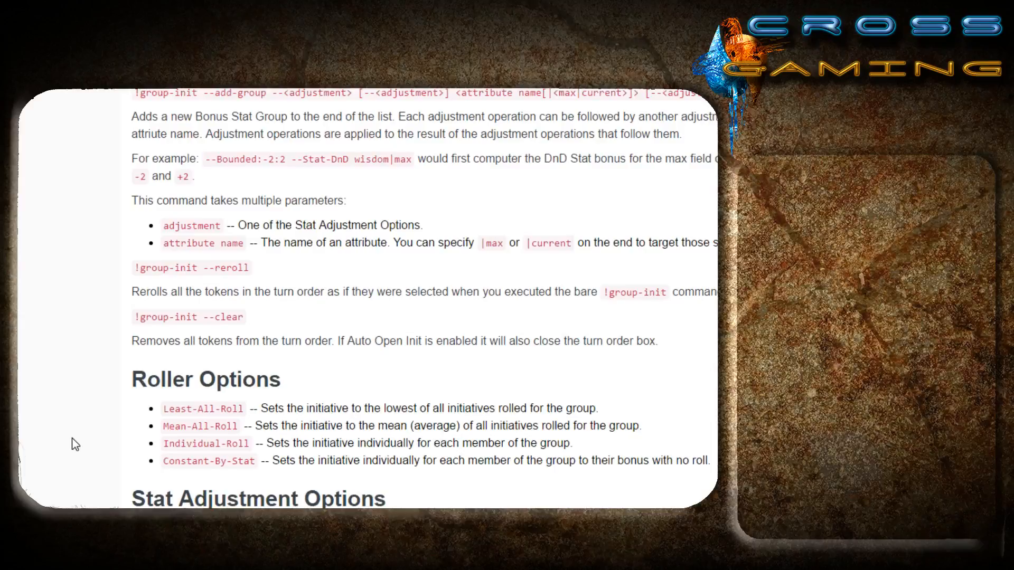
scroll(down, 3)
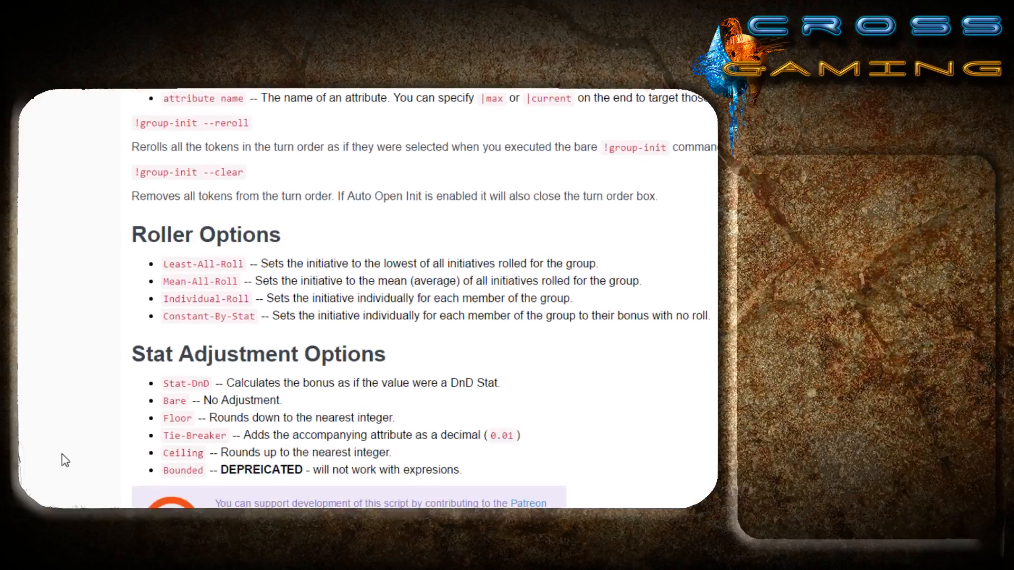
scroll(down, 3)
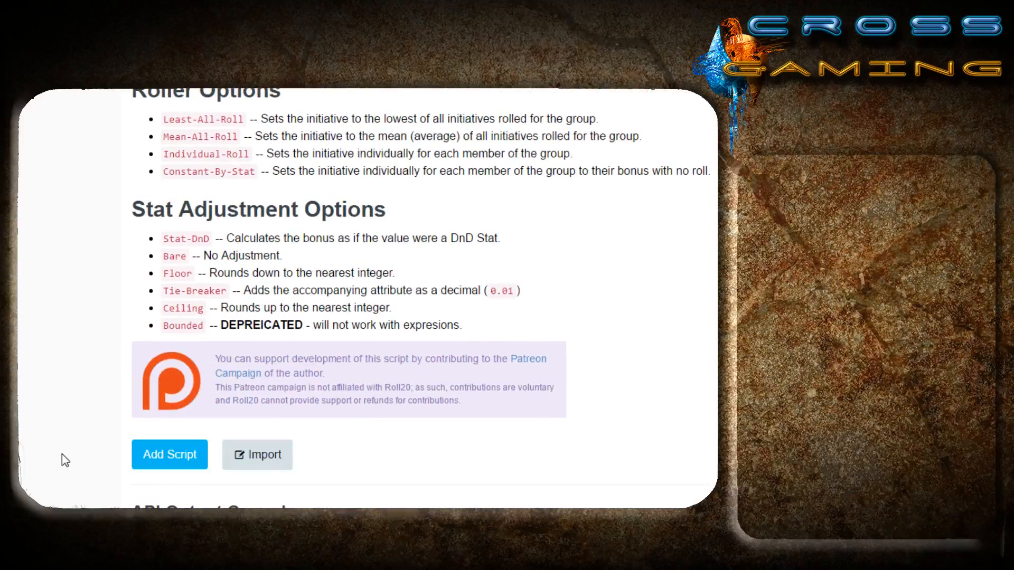
click(169, 454)
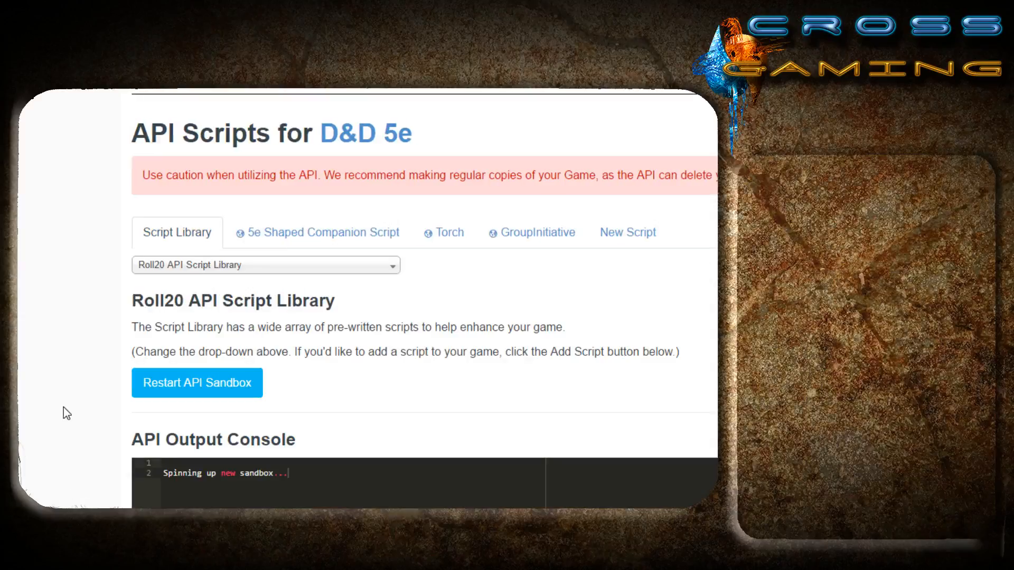
- Find the TokenMod script in the library by searching 'TokenMod'
click(265, 264)
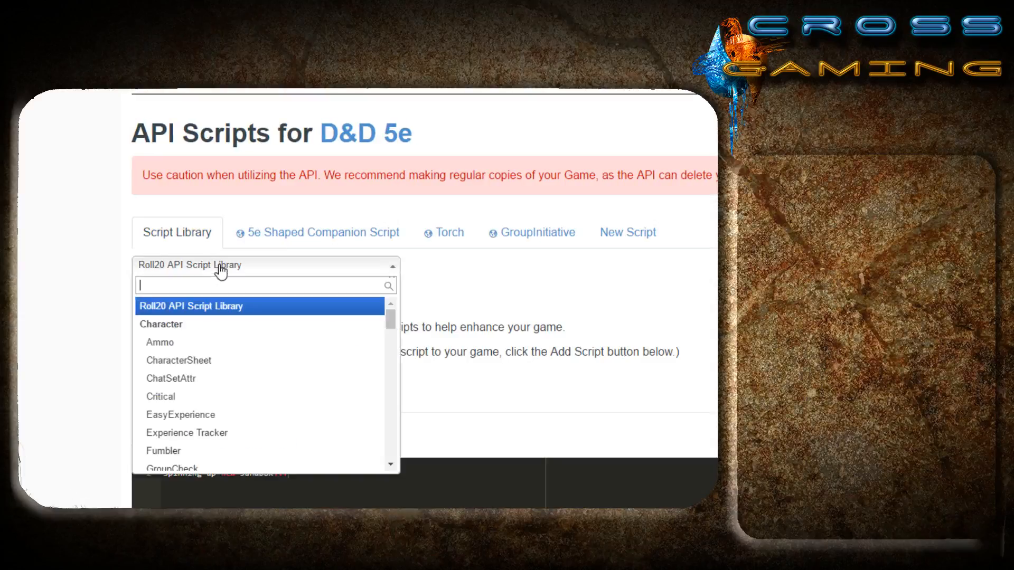
text(To)
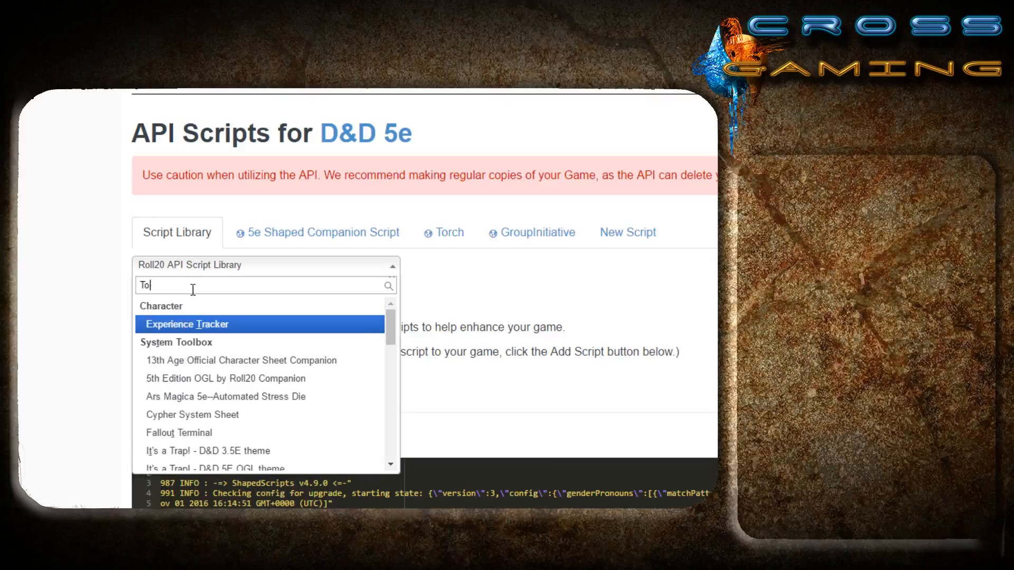
text(kenMod)
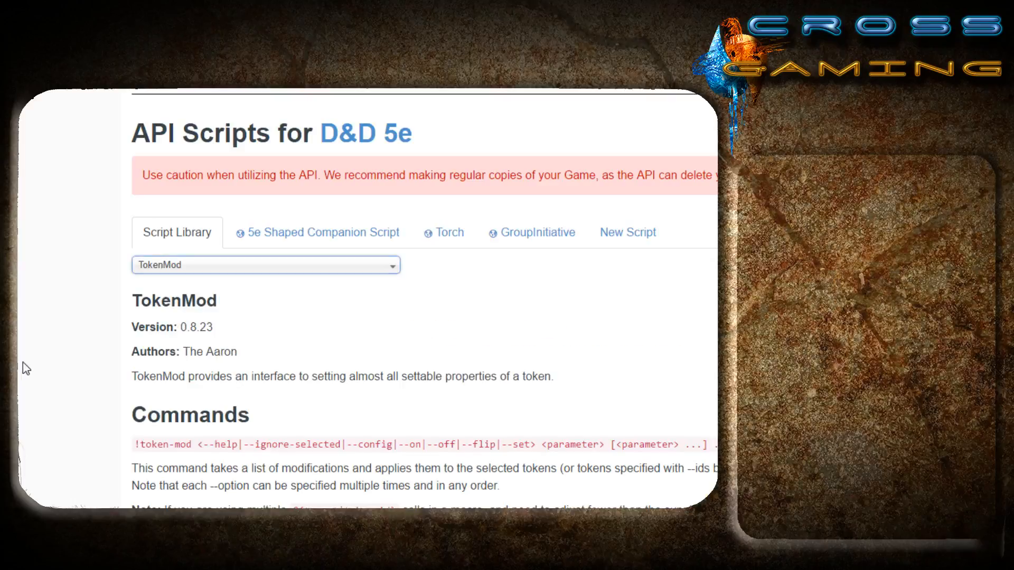
scroll(down, 3)
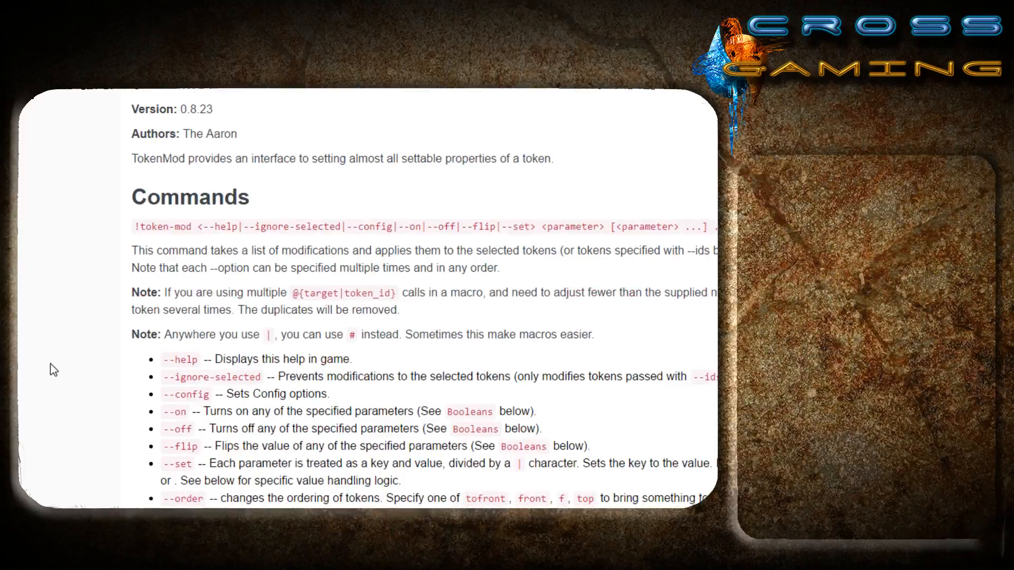
scroll(down, 3)
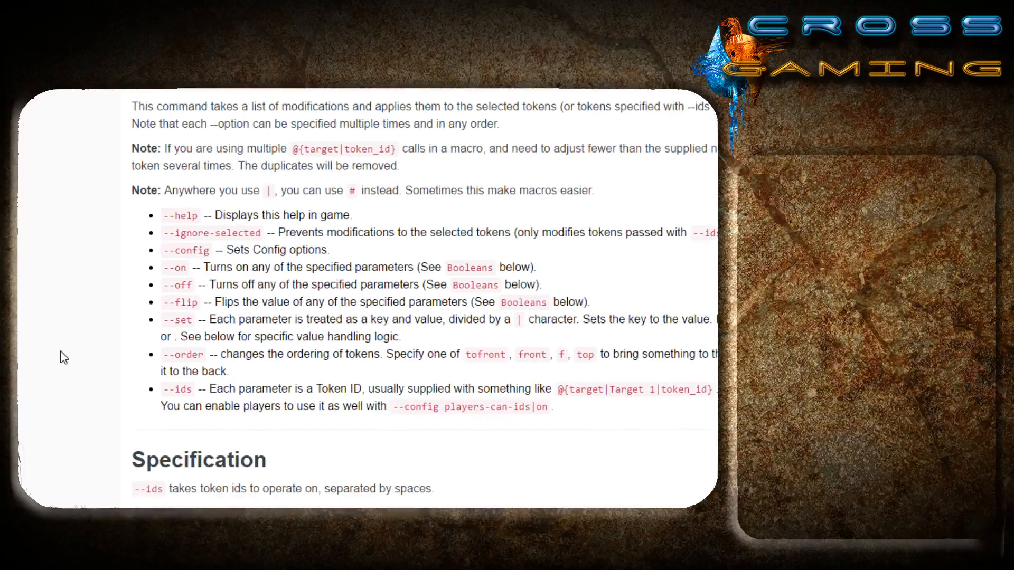
scroll(down, 3)
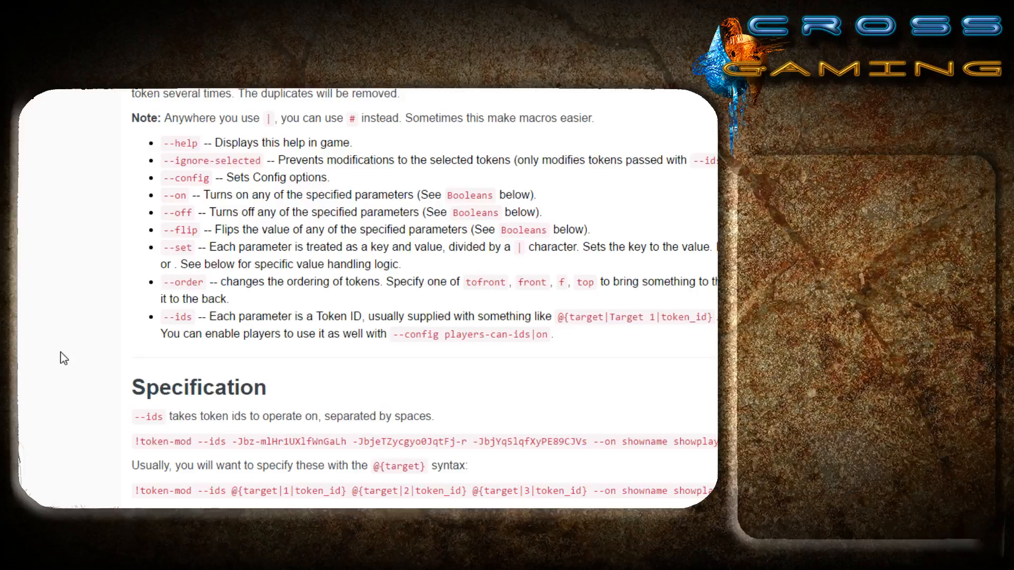
mouse_move(59, 364)
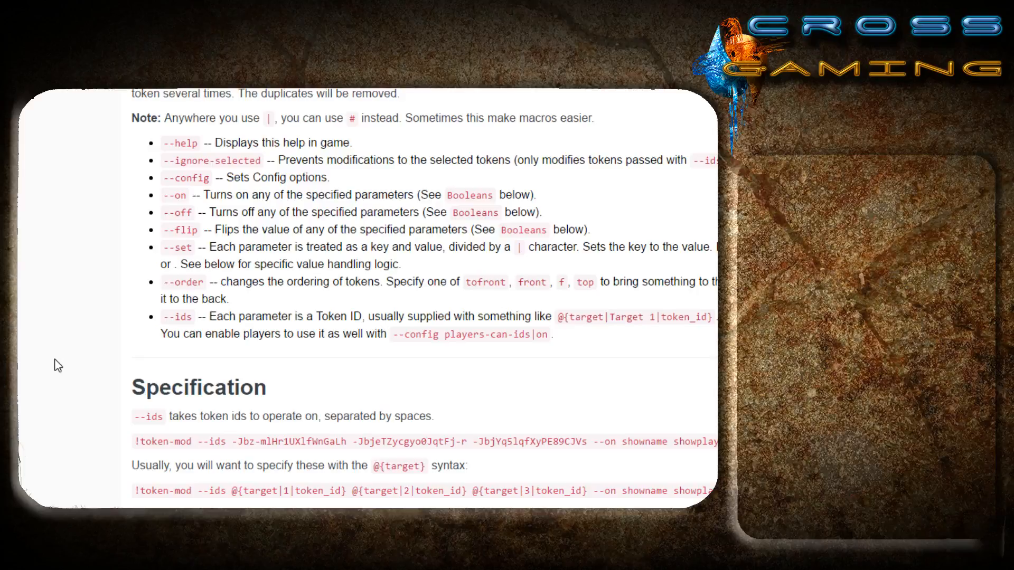
mouse_move(68, 373)
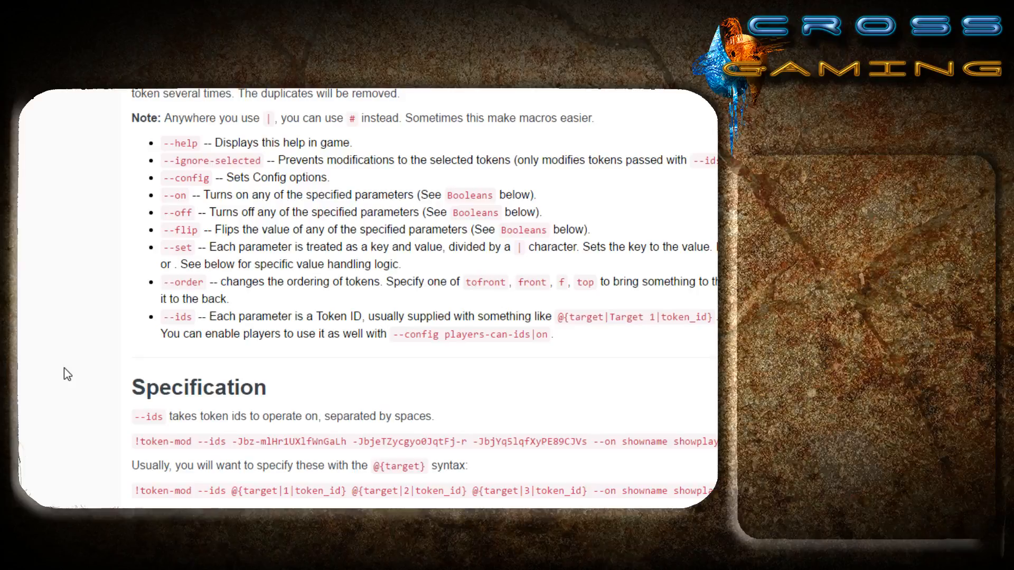
scroll(down, 3)
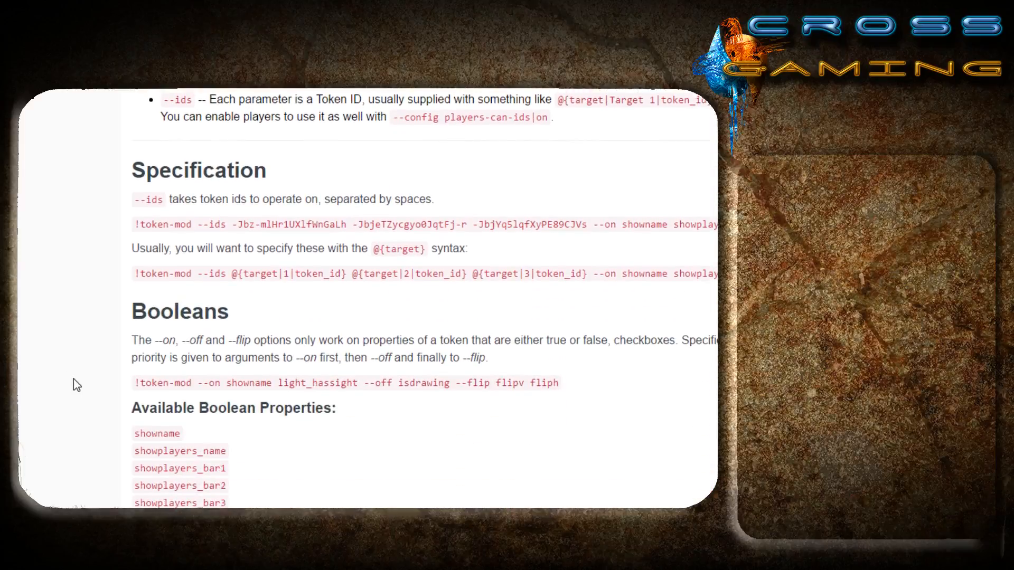
scroll(down, 3)
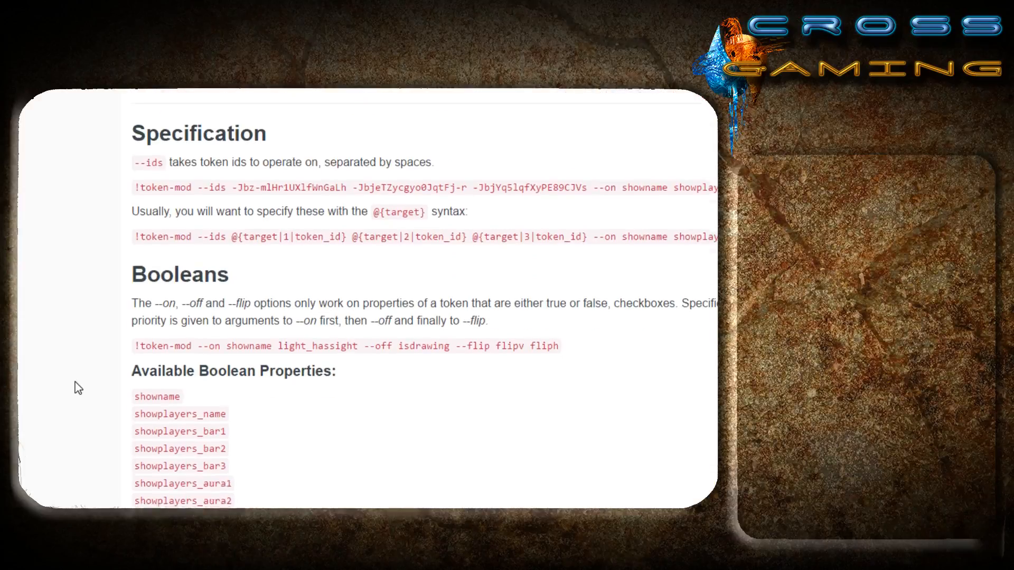
scroll(down, 3)
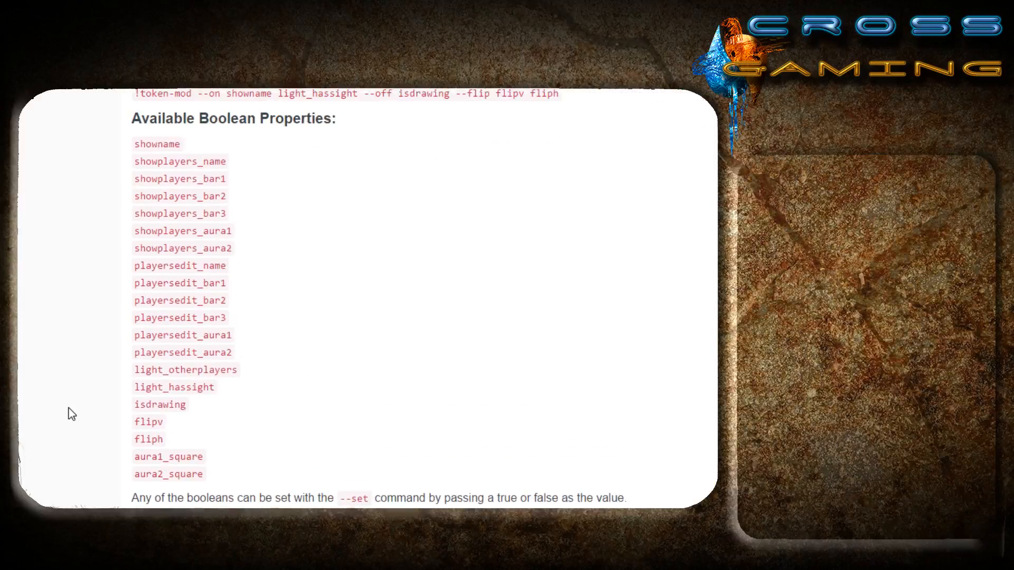
scroll(up, 3)
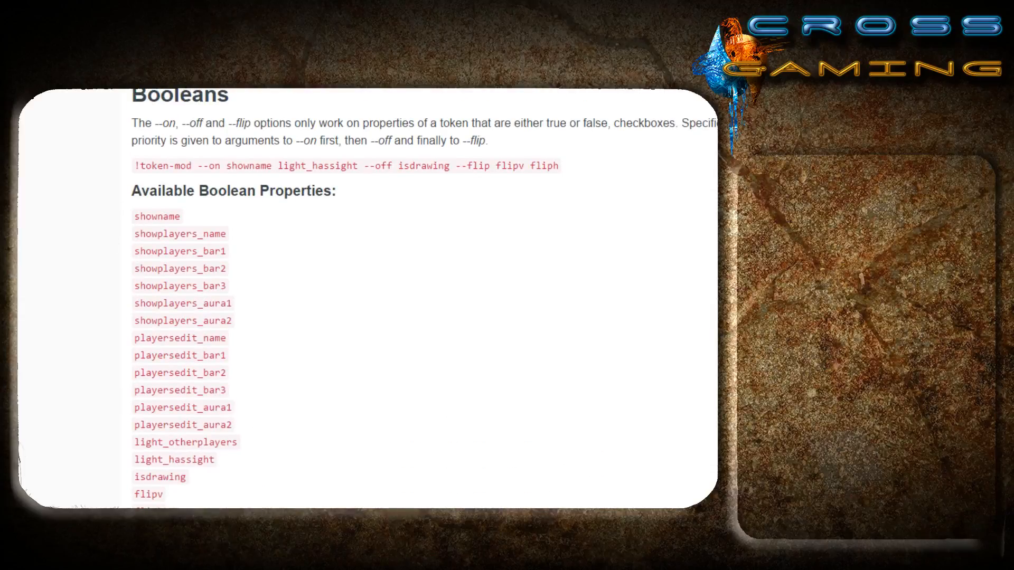
scroll(down, 3)
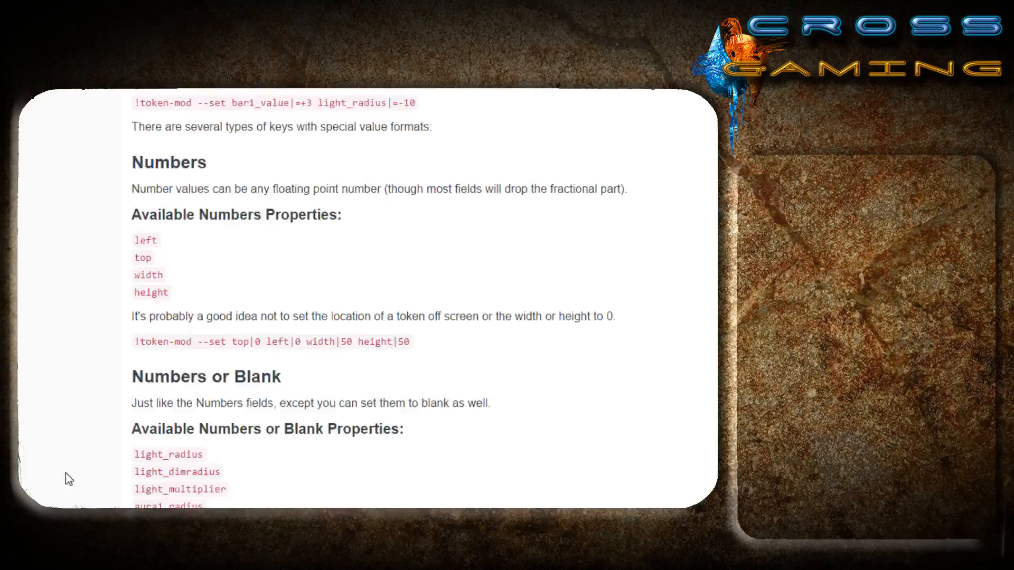
scroll(down, 3)
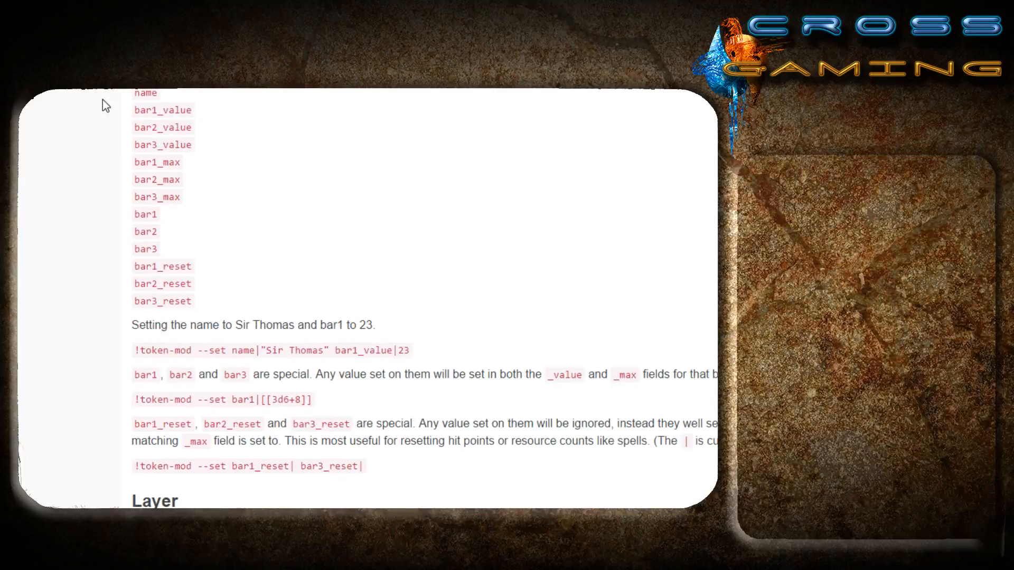
scroll(down, 3)
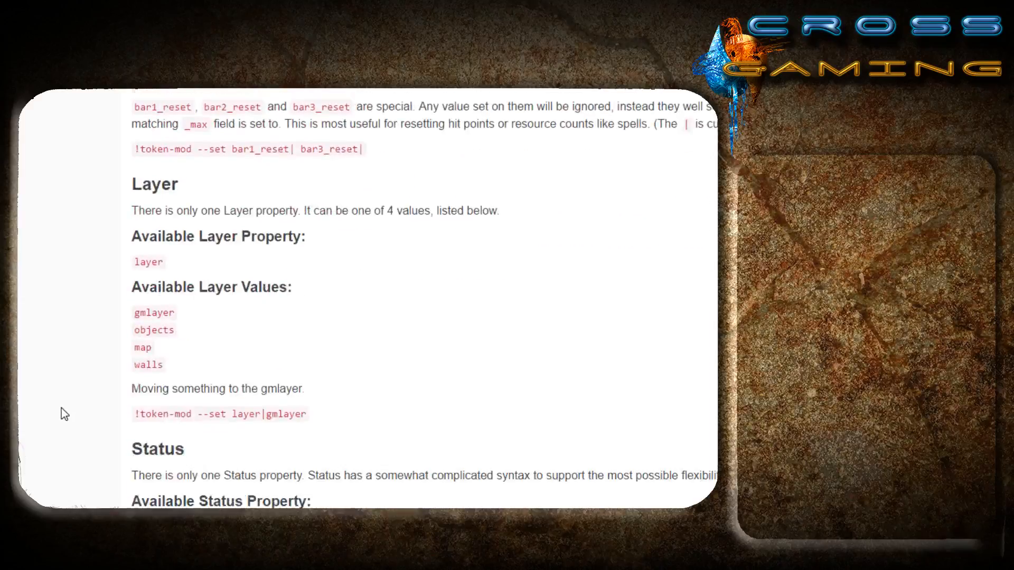
scroll(down, 3)
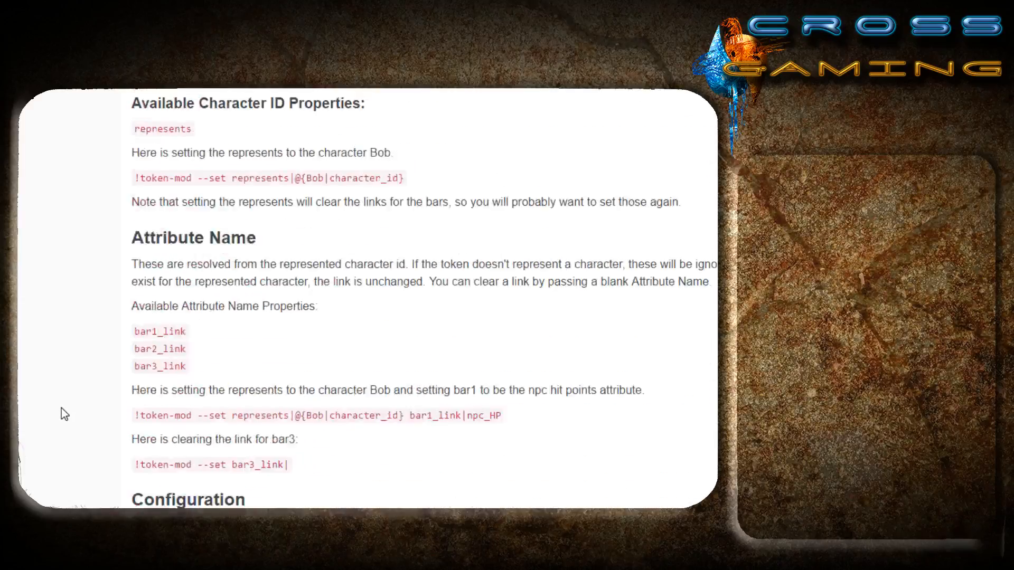
scroll(down, 3)
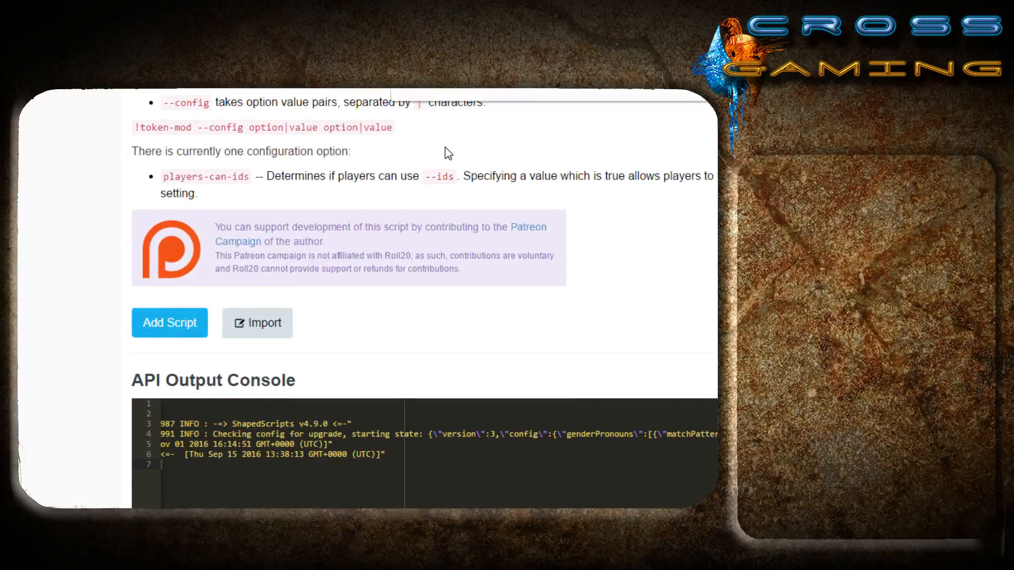
- Install TokenMod, accepting the script-conflict warning
click(169, 324)
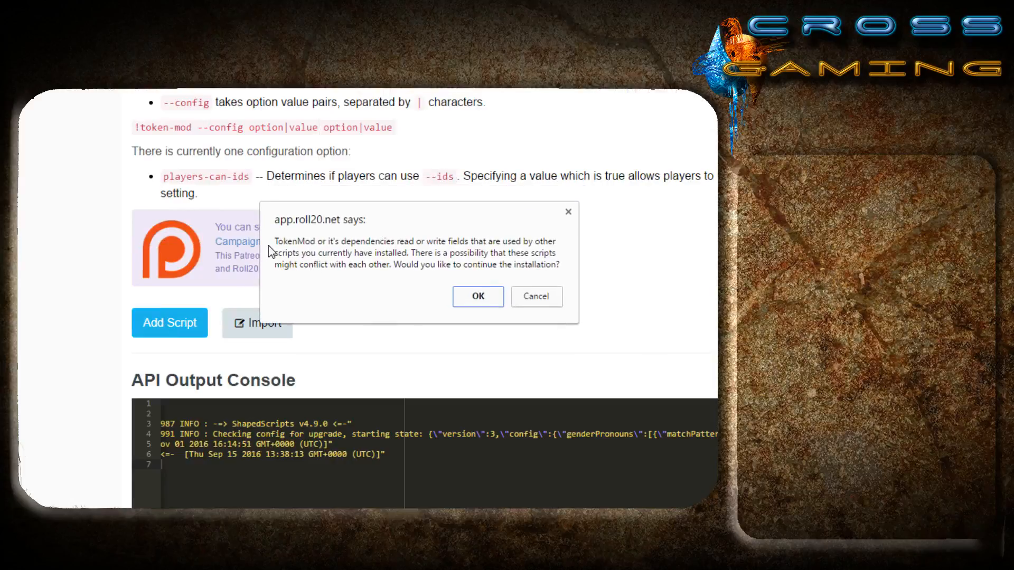
mouse_move(341, 251)
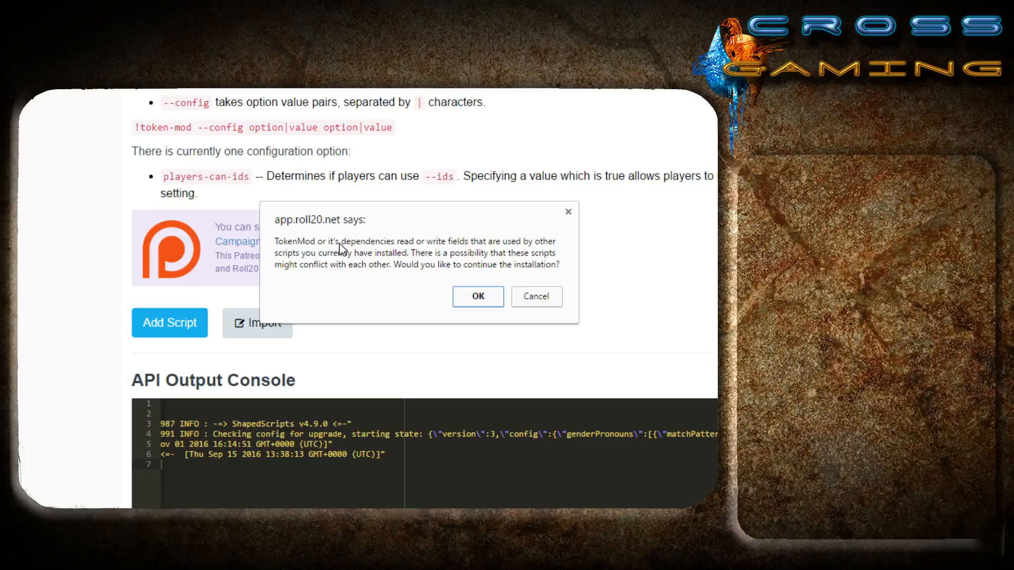
mouse_move(452, 250)
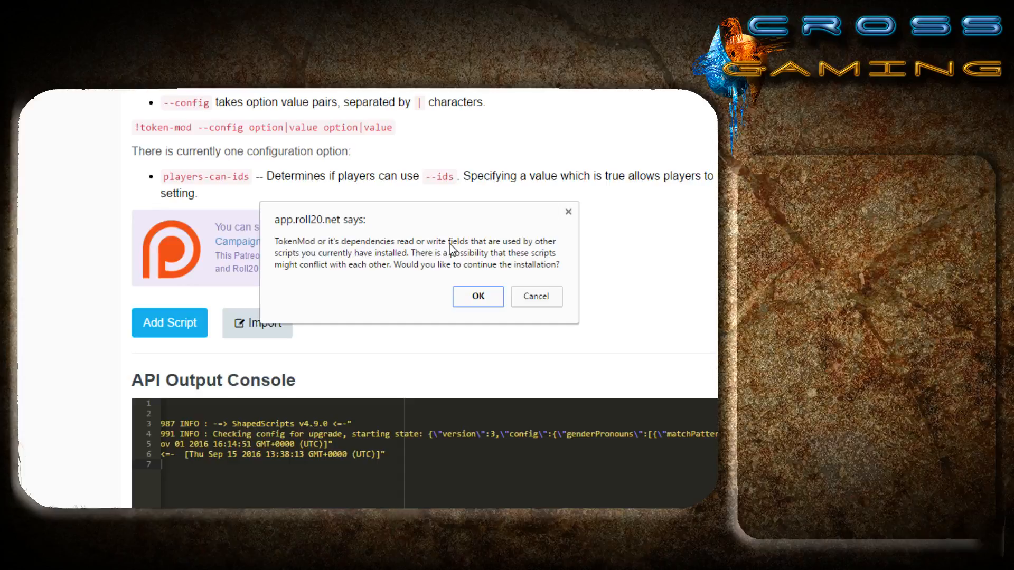
mouse_move(375, 257)
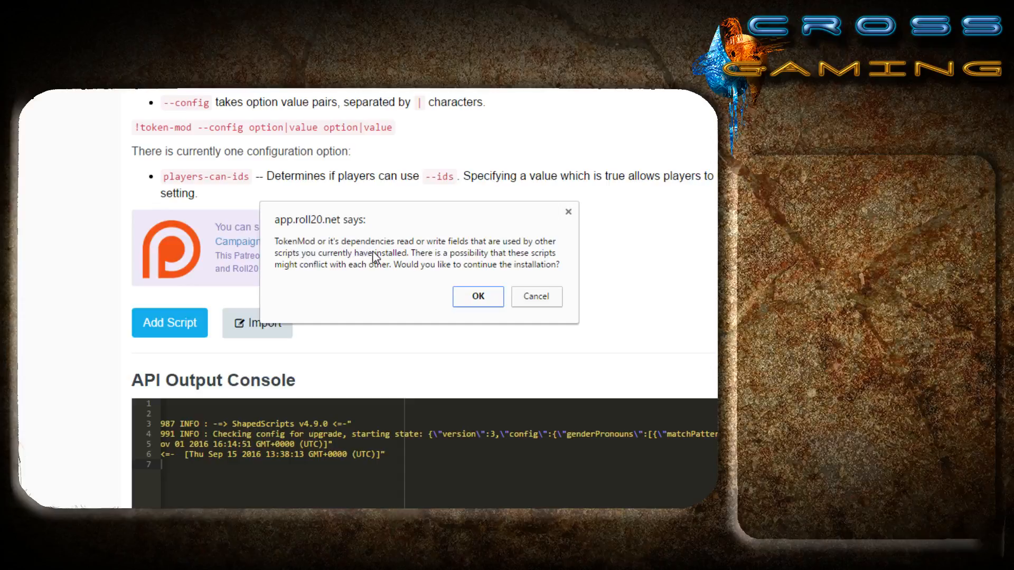
mouse_move(425, 261)
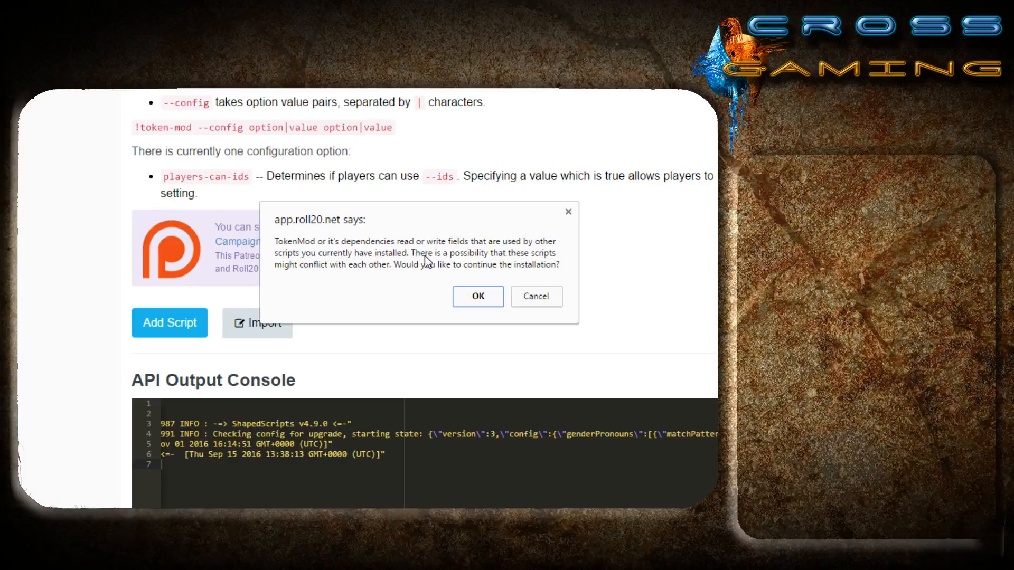
mouse_move(543, 262)
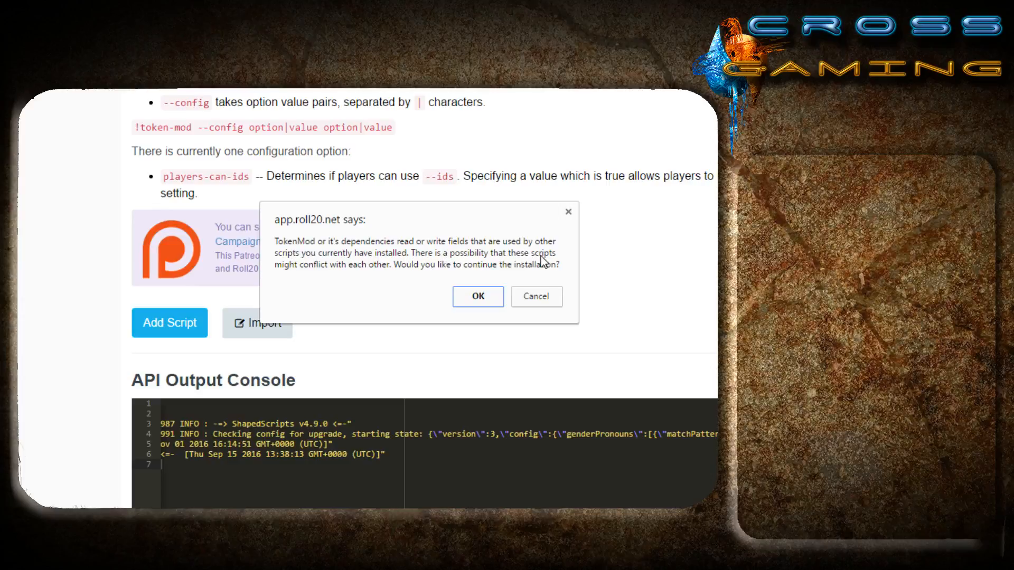
mouse_move(443, 278)
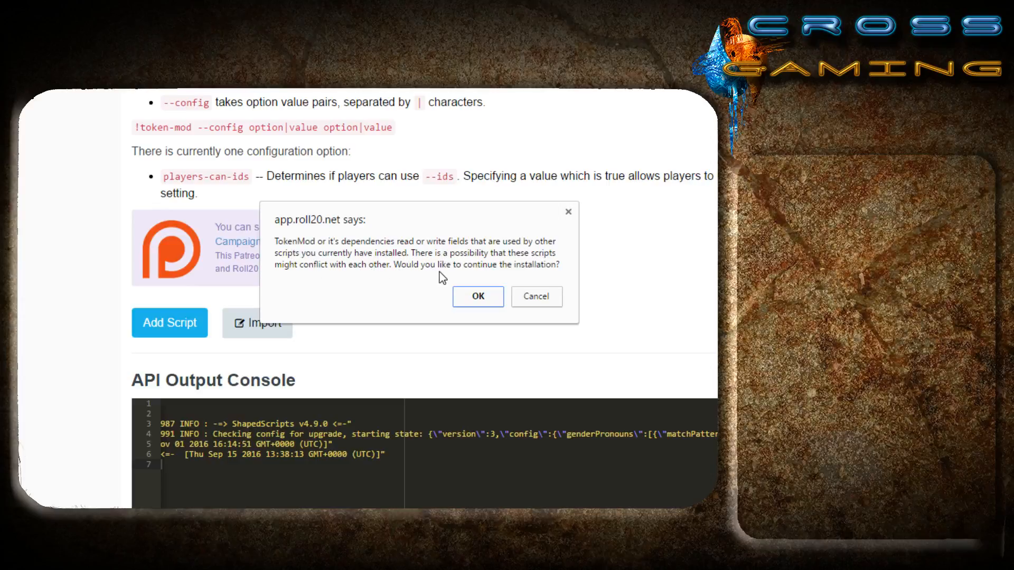
mouse_move(409, 287)
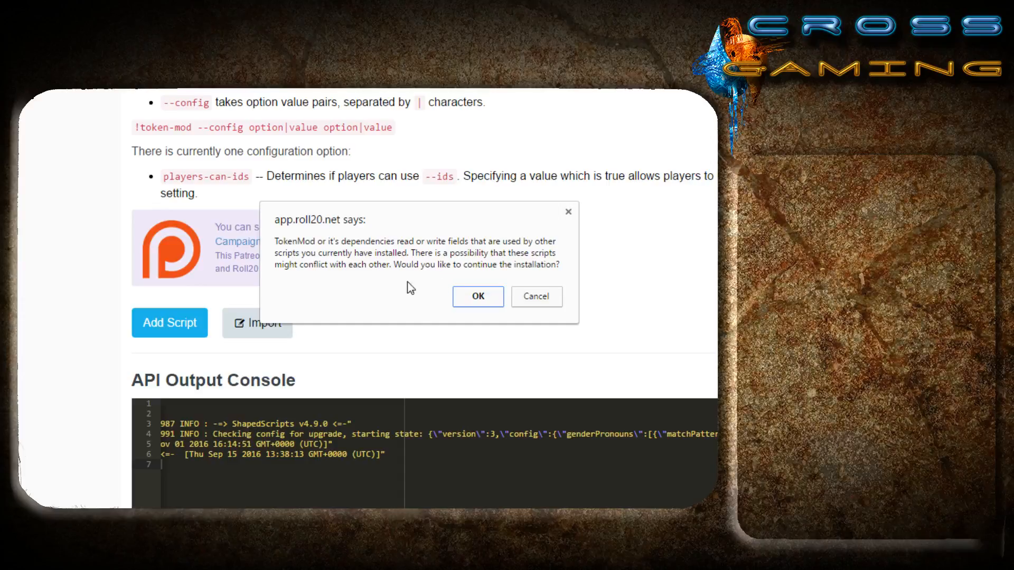
mouse_move(358, 282)
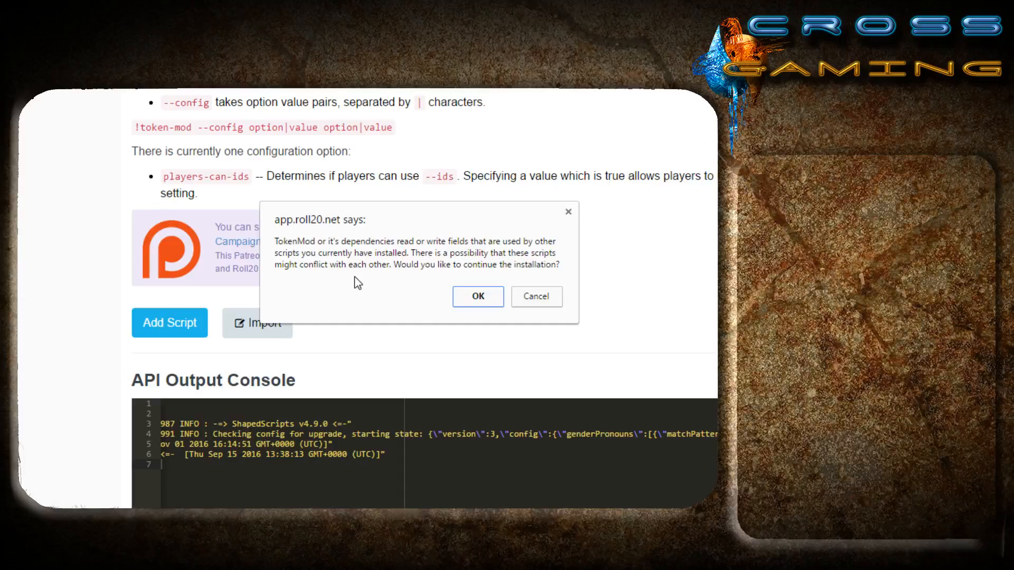
mouse_move(406, 296)
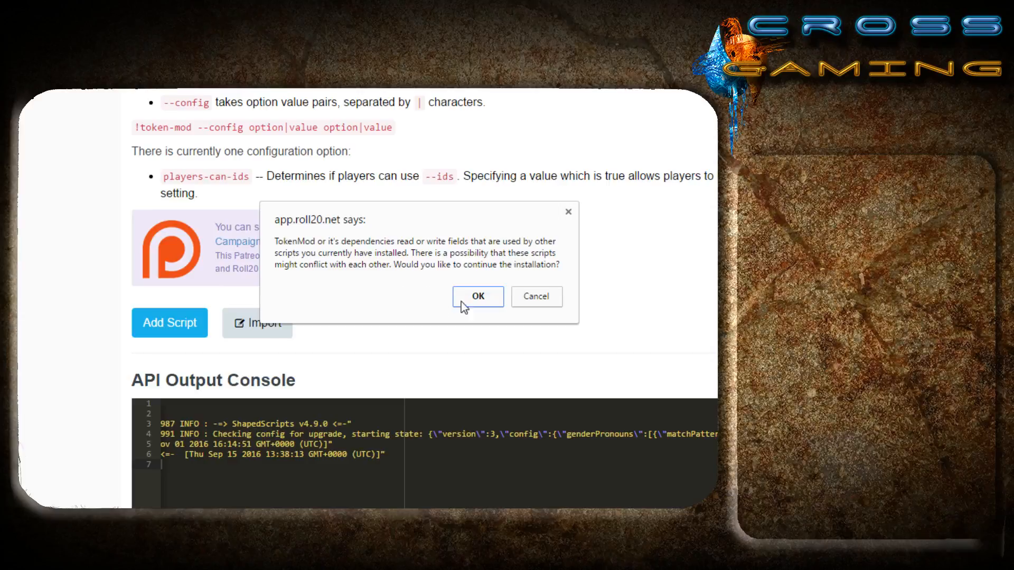
click(477, 297)
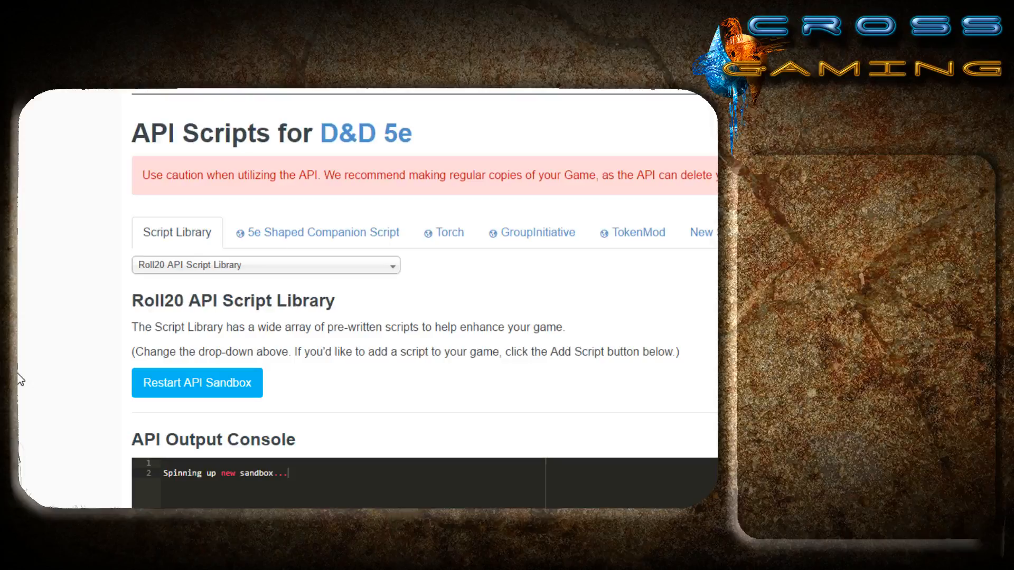
mouse_move(87, 331)
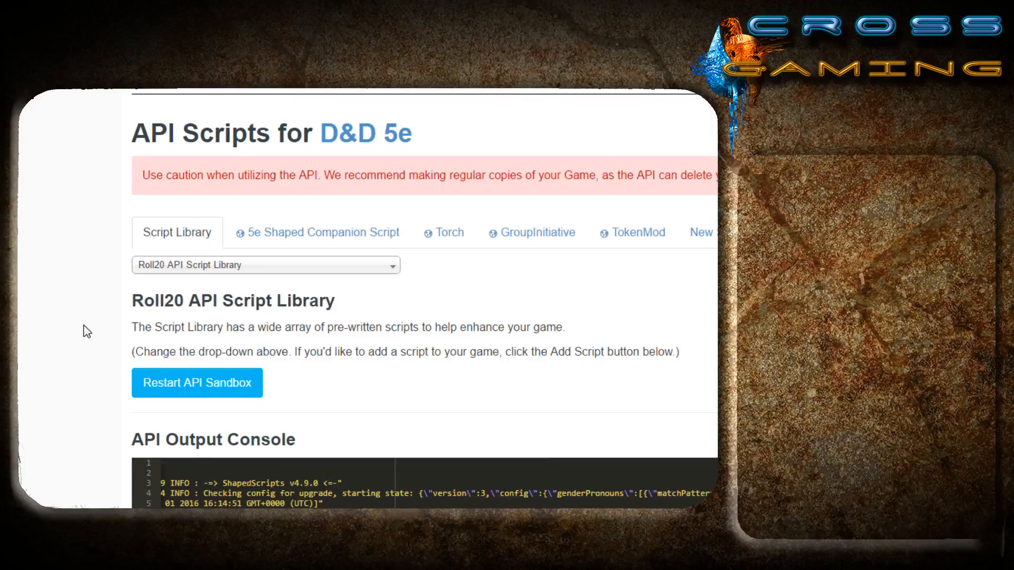
mouse_move(448, 268)
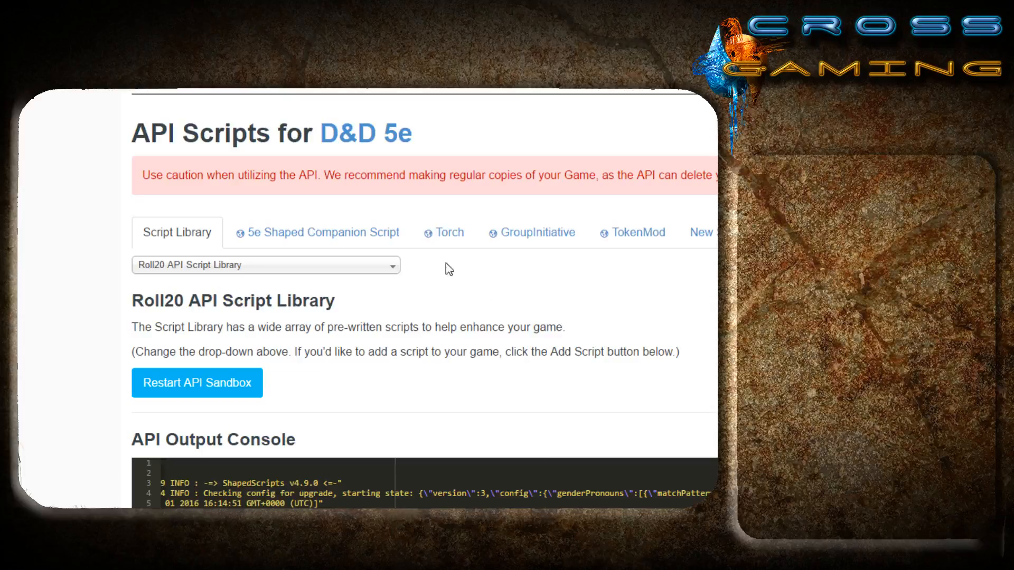
mouse_move(339, 252)
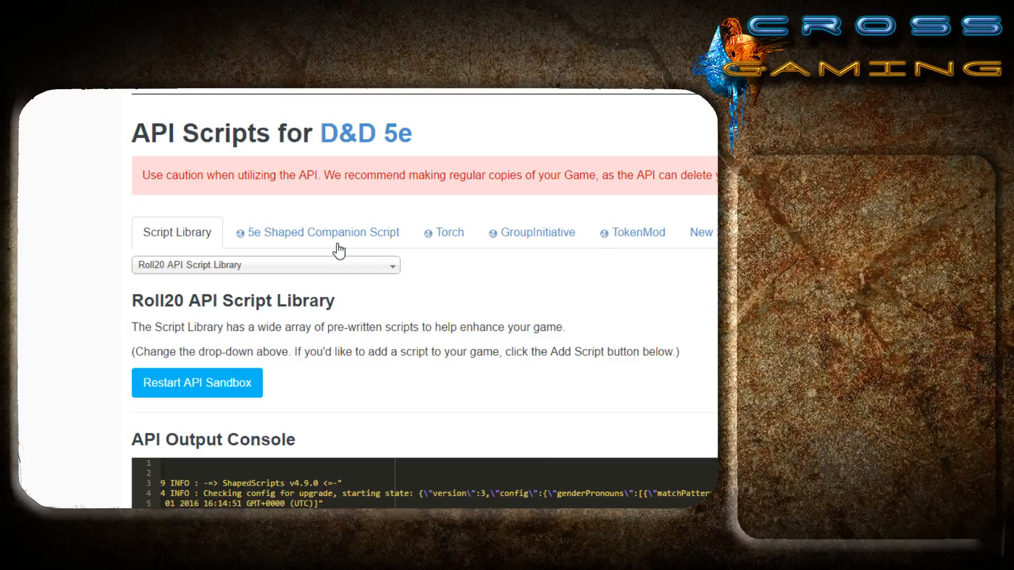
mouse_move(196, 290)
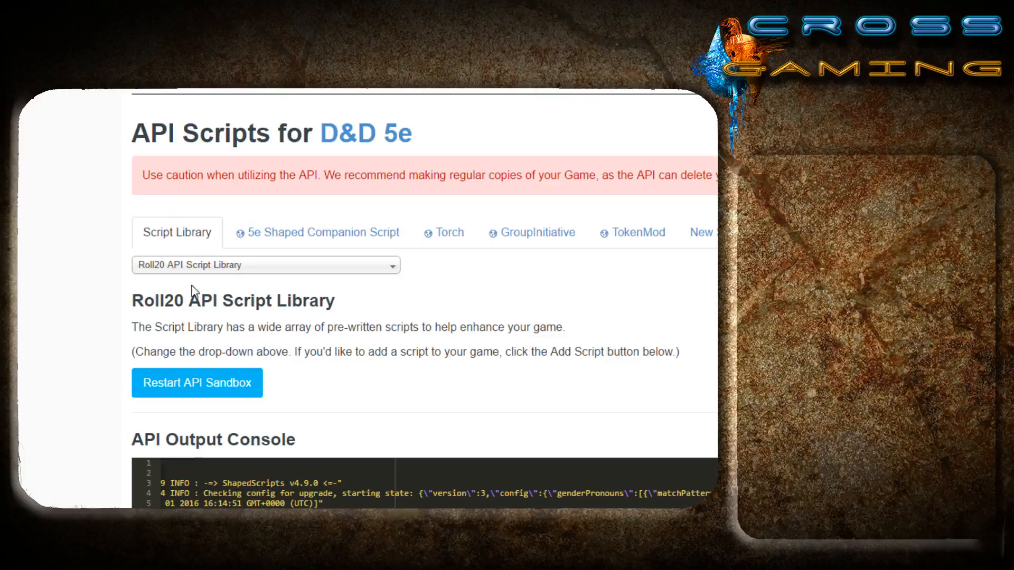
mouse_move(100, 244)
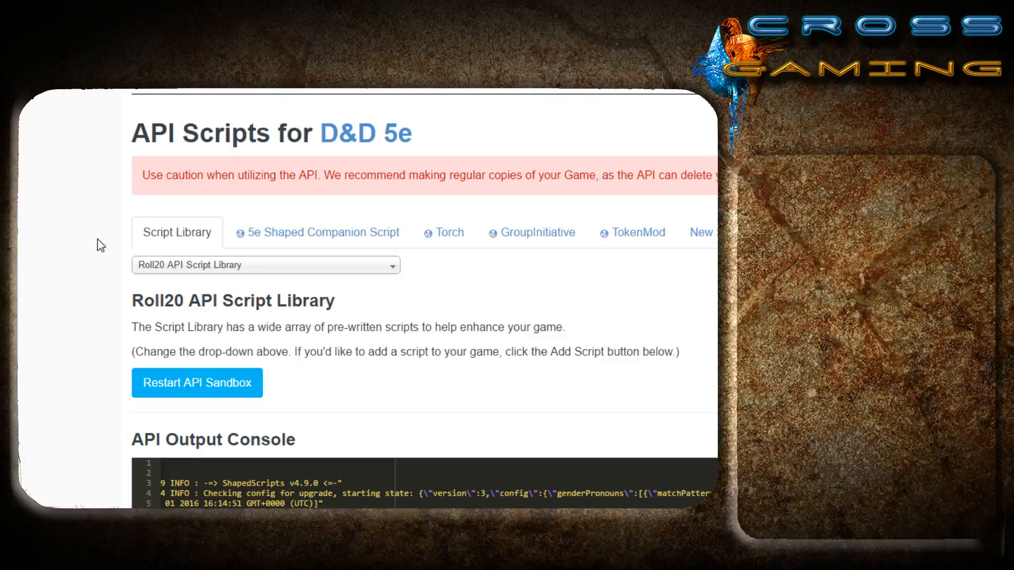
mouse_move(92, 259)
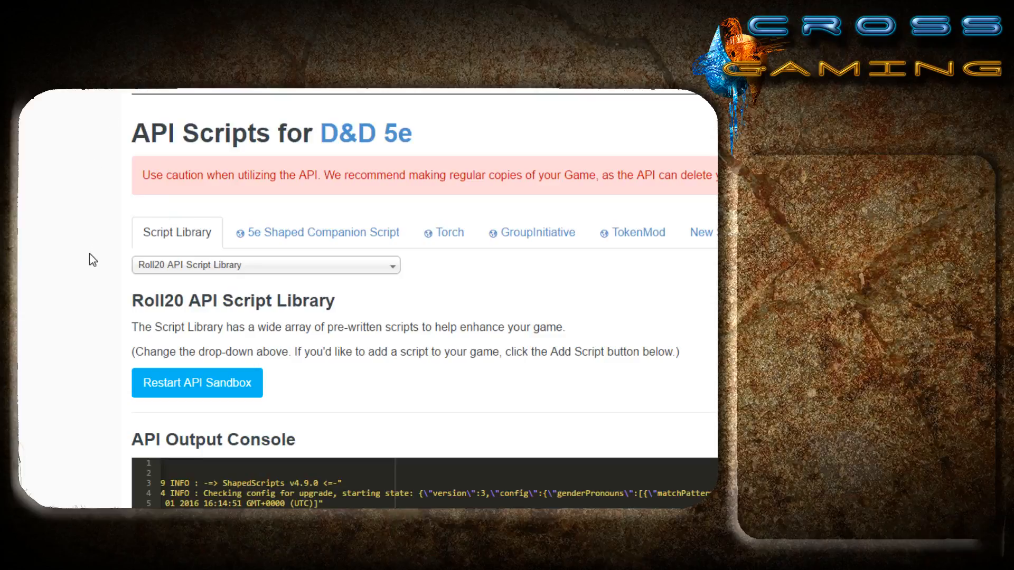
mouse_move(93, 285)
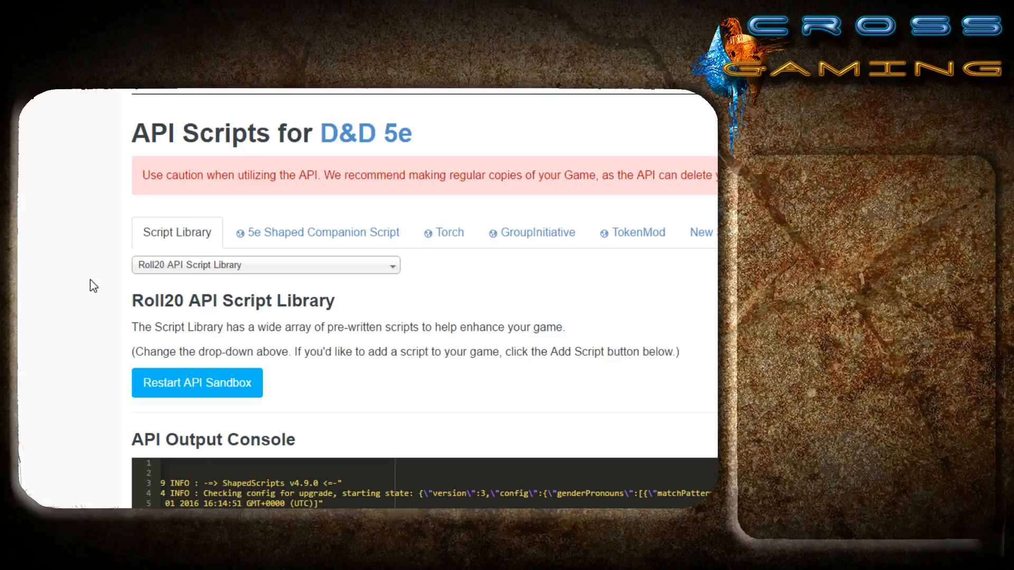
mouse_move(349, 243)
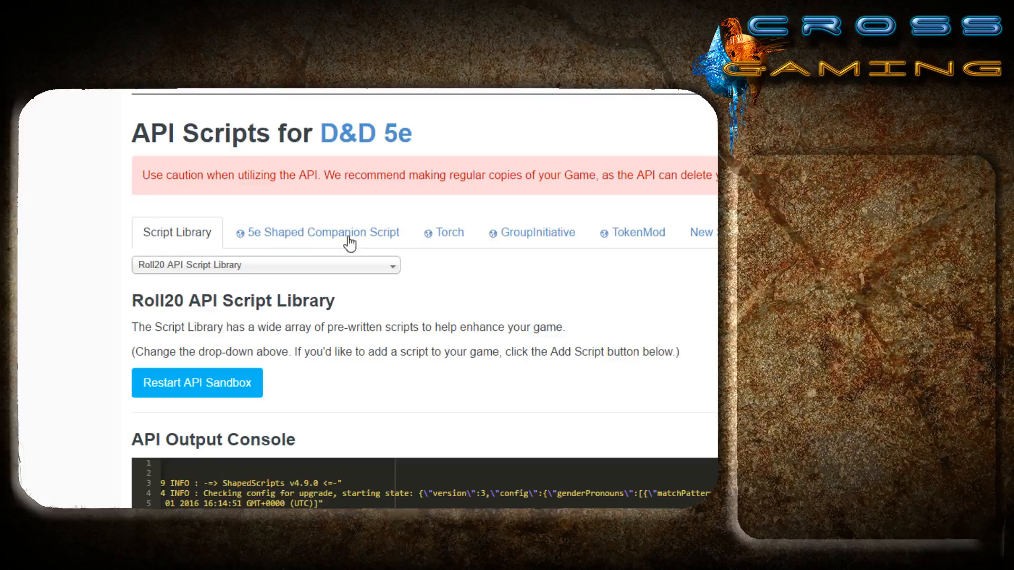
mouse_move(438, 265)
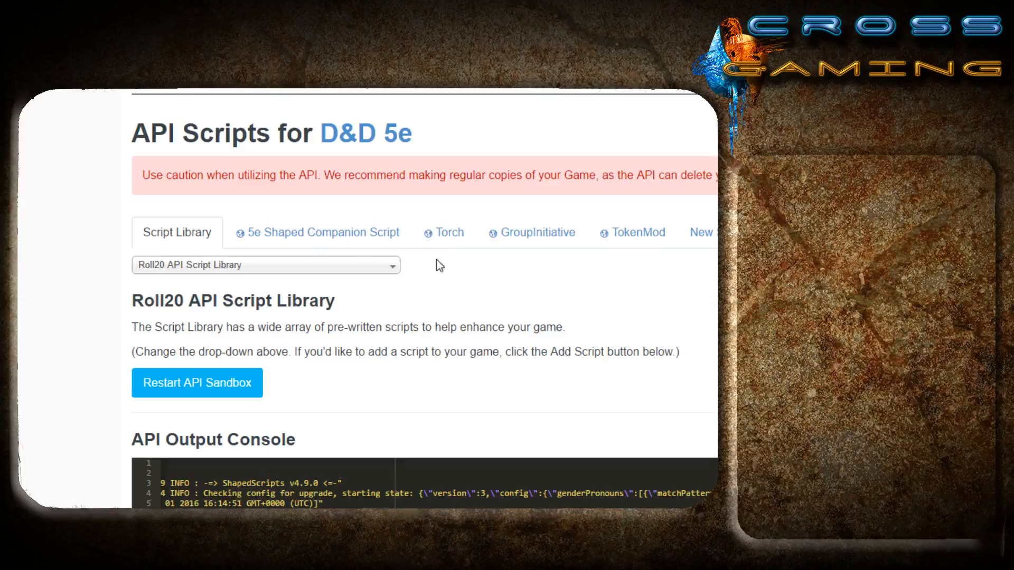
mouse_move(511, 352)
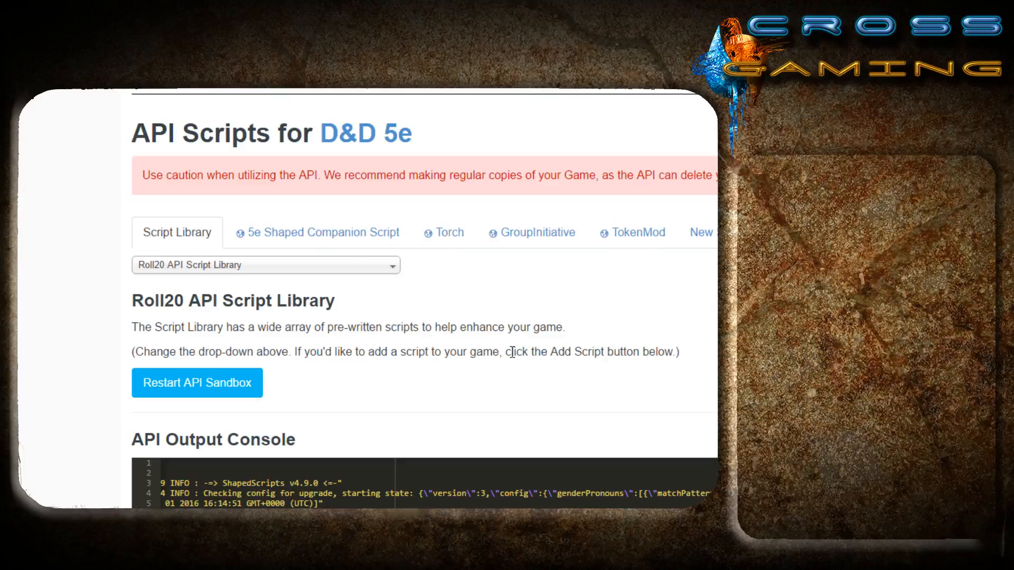
mouse_move(549, 302)
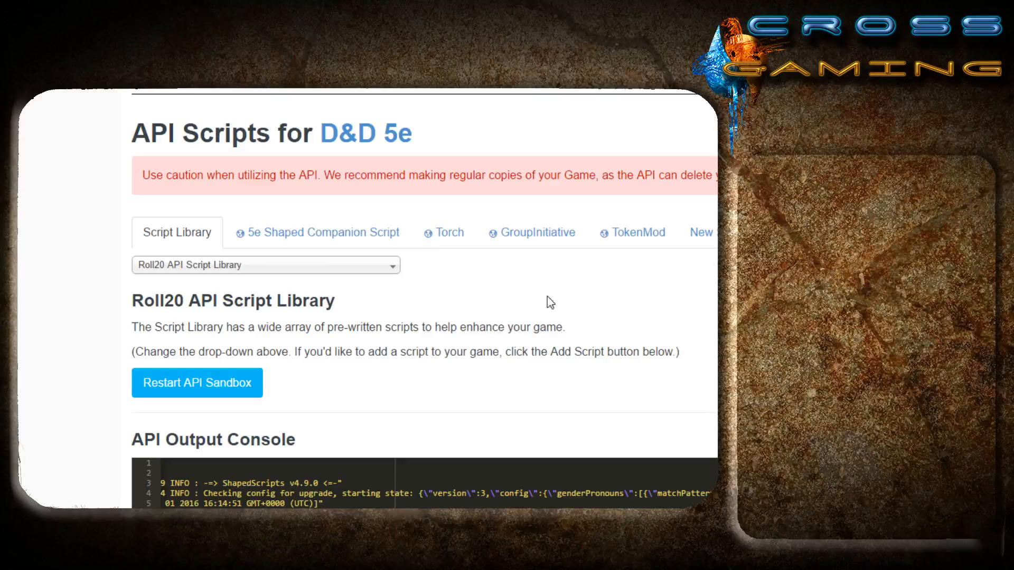
mouse_move(372, 353)
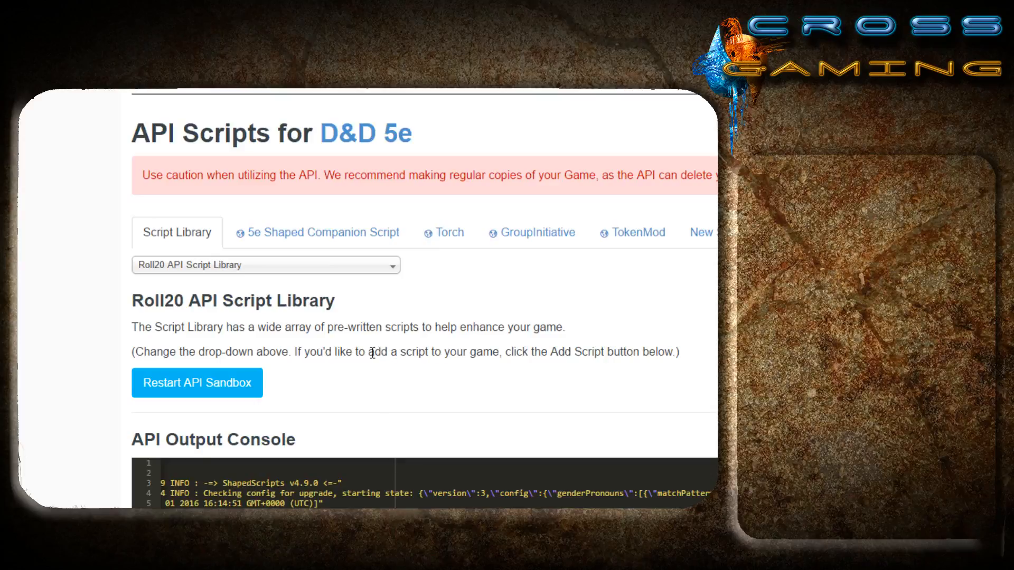
click(265, 264)
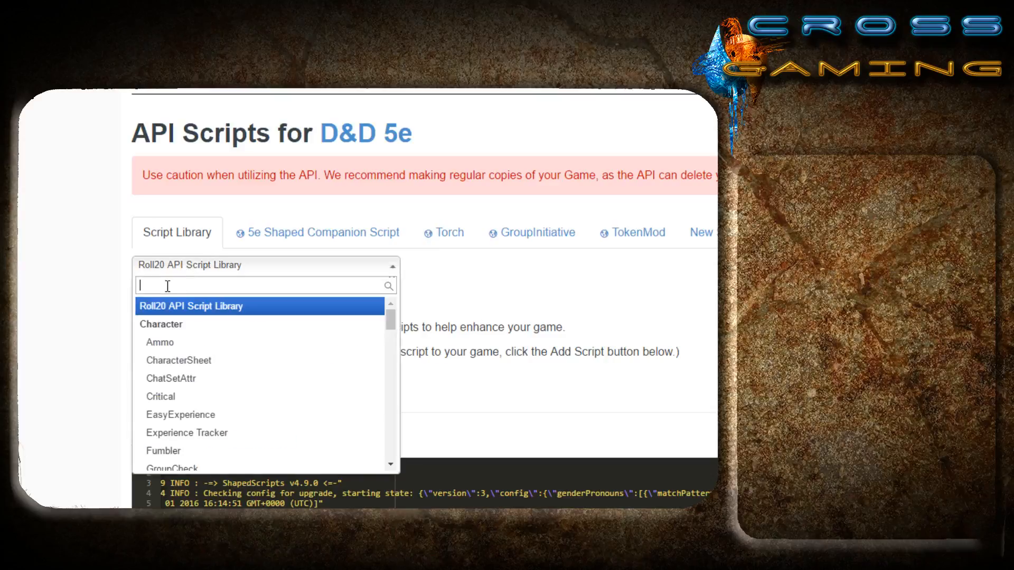
text(World)
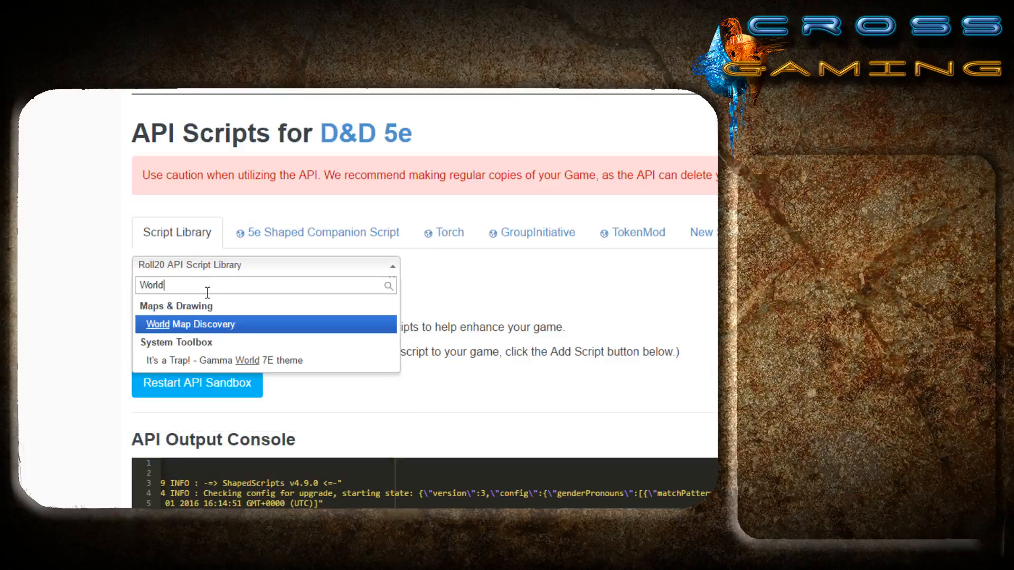
mouse_move(195, 335)
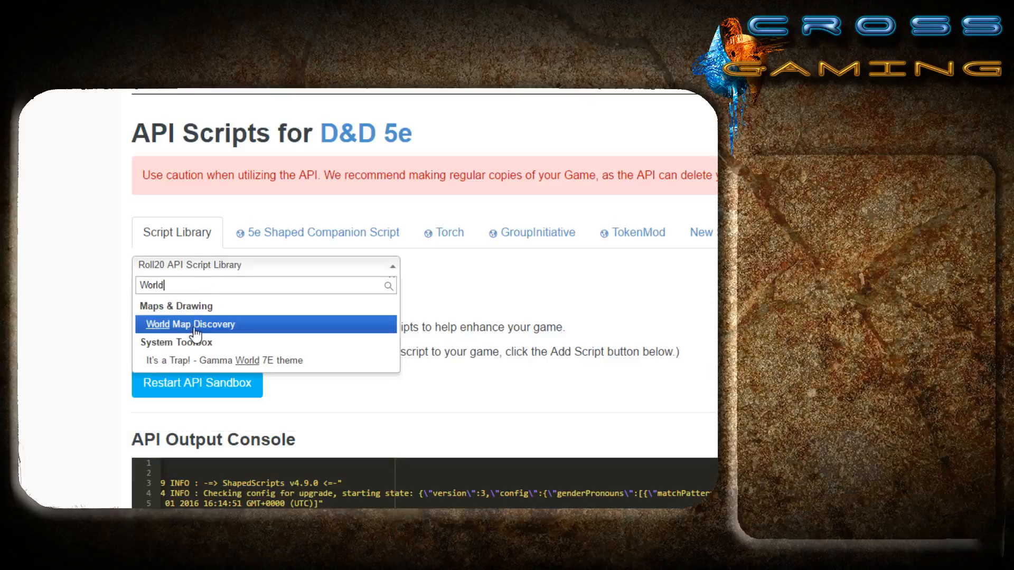
mouse_move(154, 285)
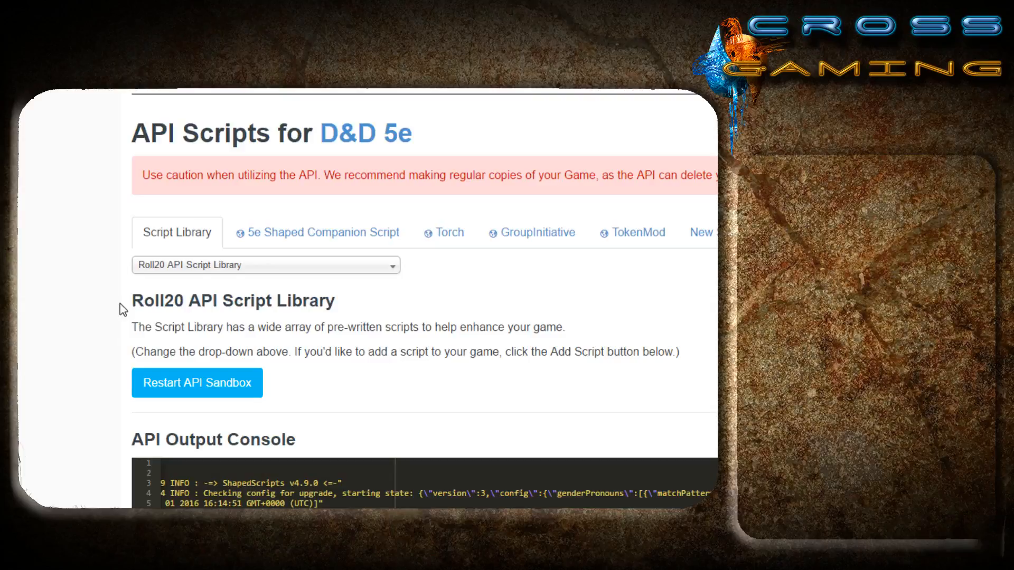
- Review the installed Shaped Companion, GroupInitiative and TokenMod script pages
click(323, 232)
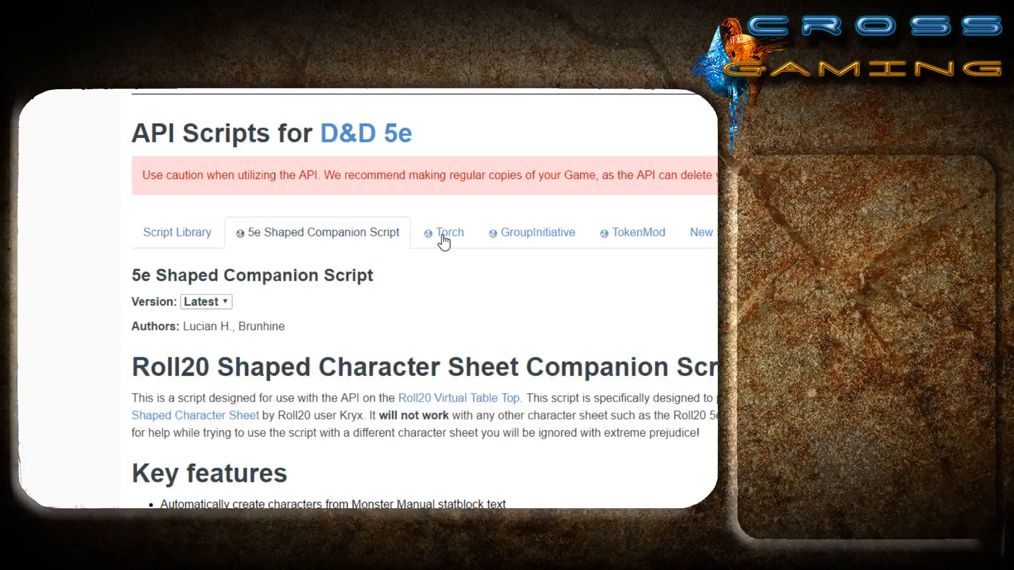
click(538, 232)
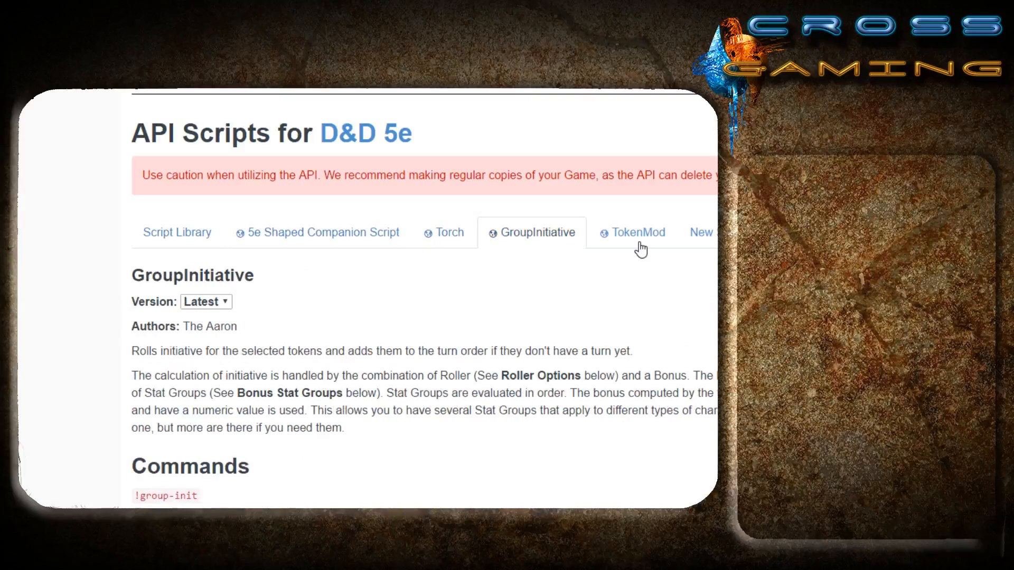
click(637, 233)
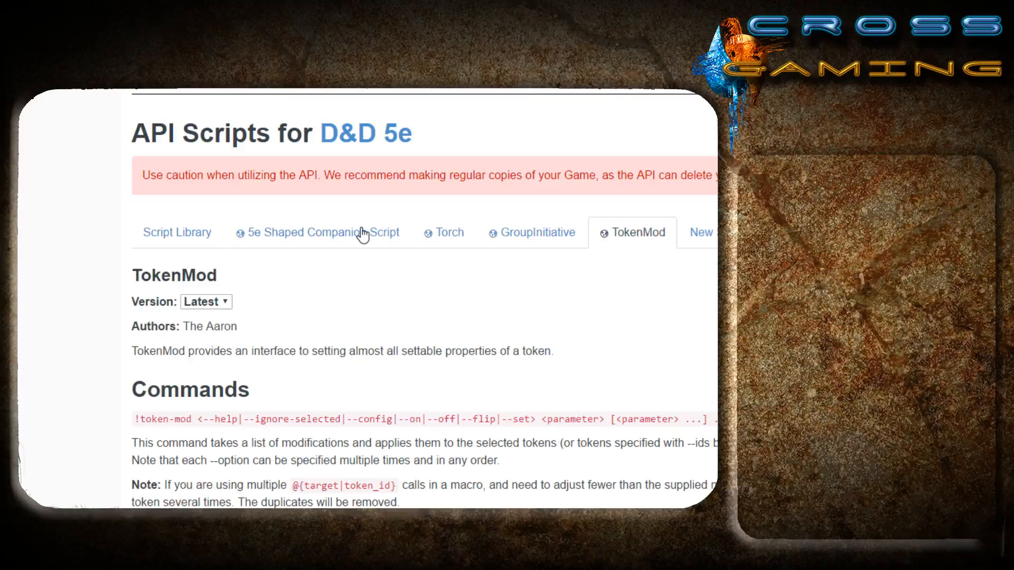
click(176, 233)
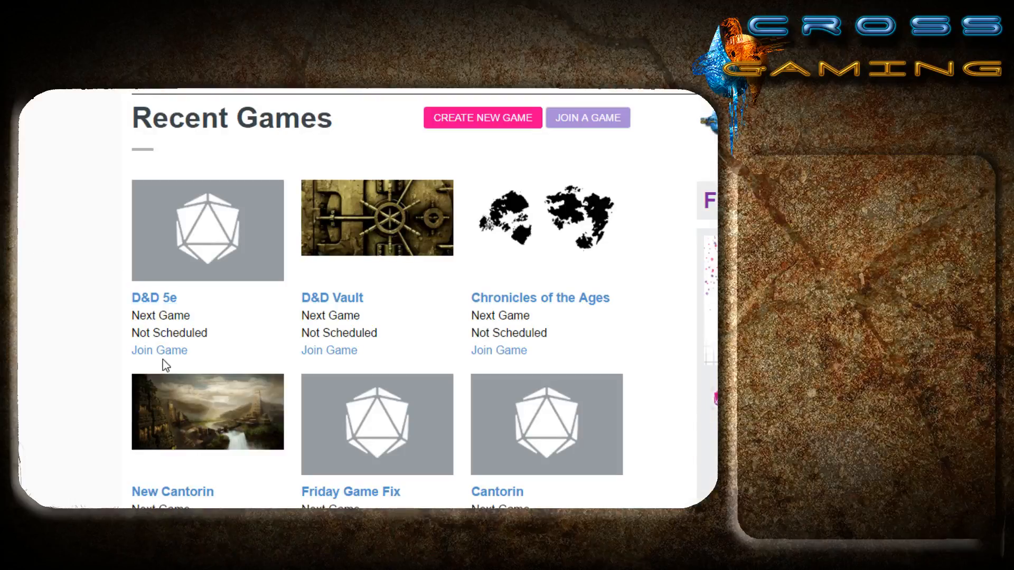
mouse_move(159, 350)
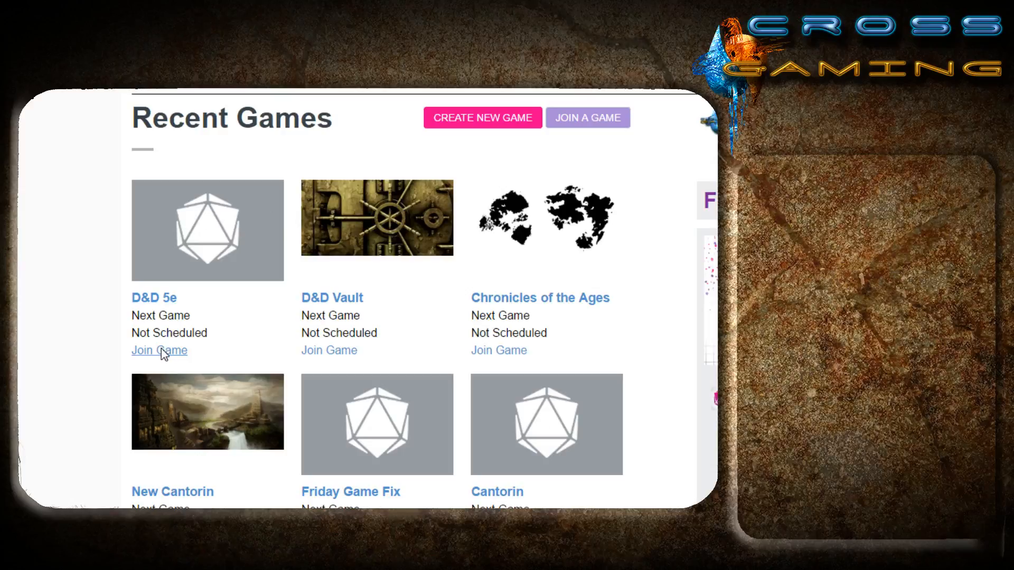
- Join the D&D 5e game from the Recent Games list
click(159, 349)
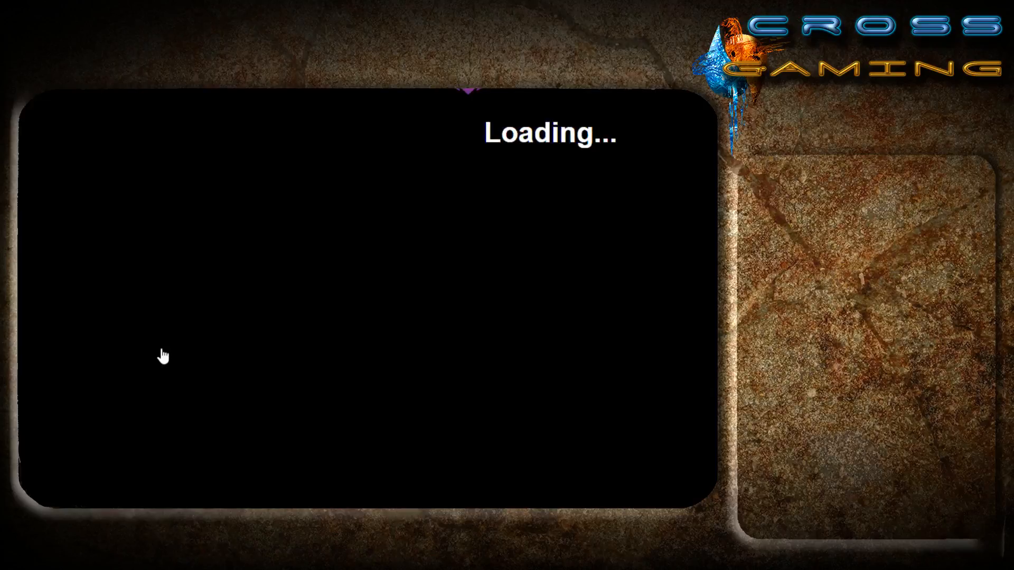